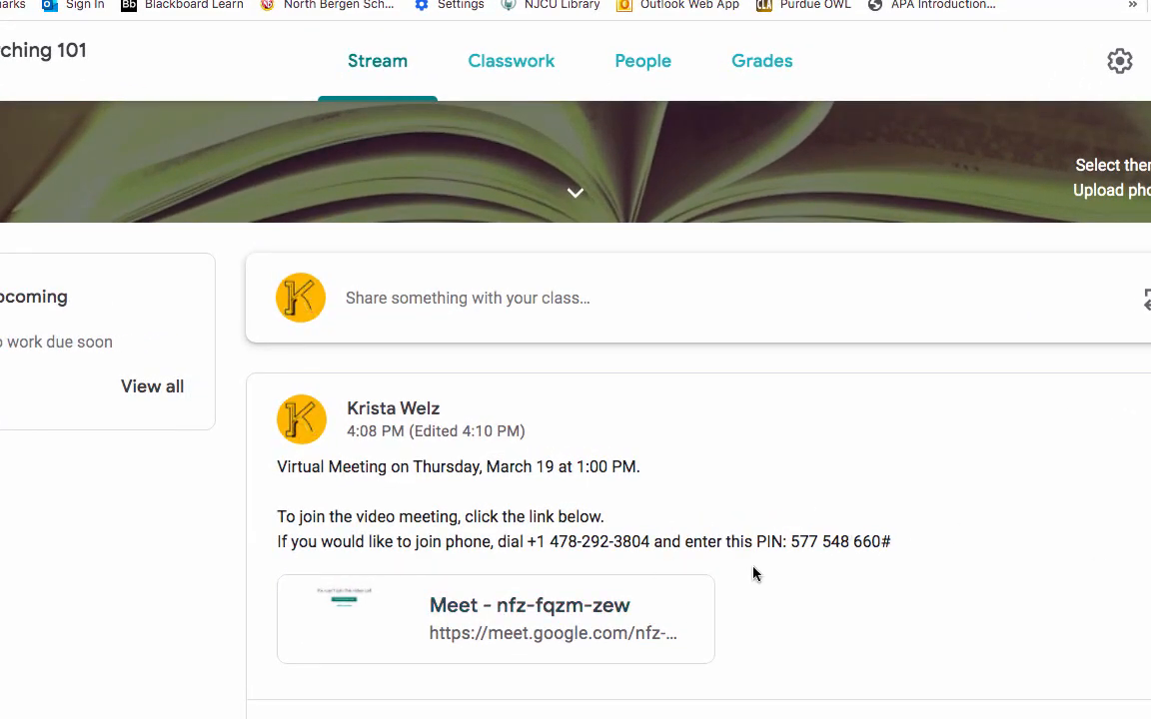
{"action": "mouse_move", "coordinate": [408, 111]}
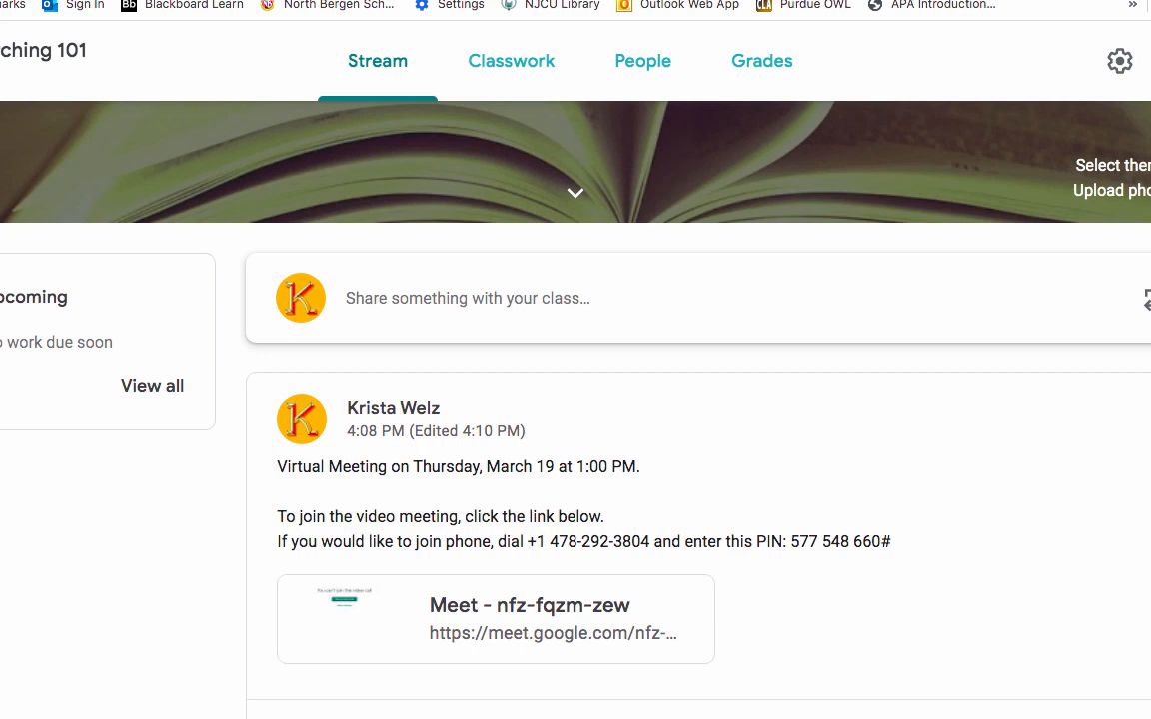
{"action": "mouse_move", "coordinate": [464, 467]}
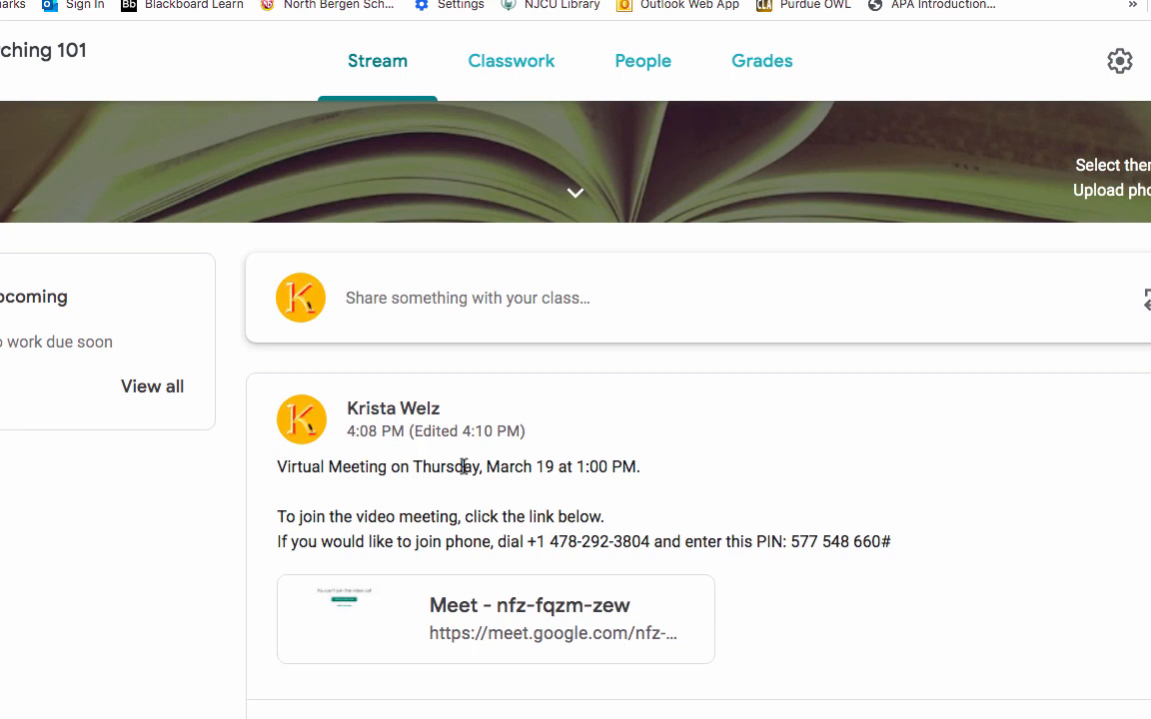
{"action": "mouse_move", "coordinate": [453, 484]}
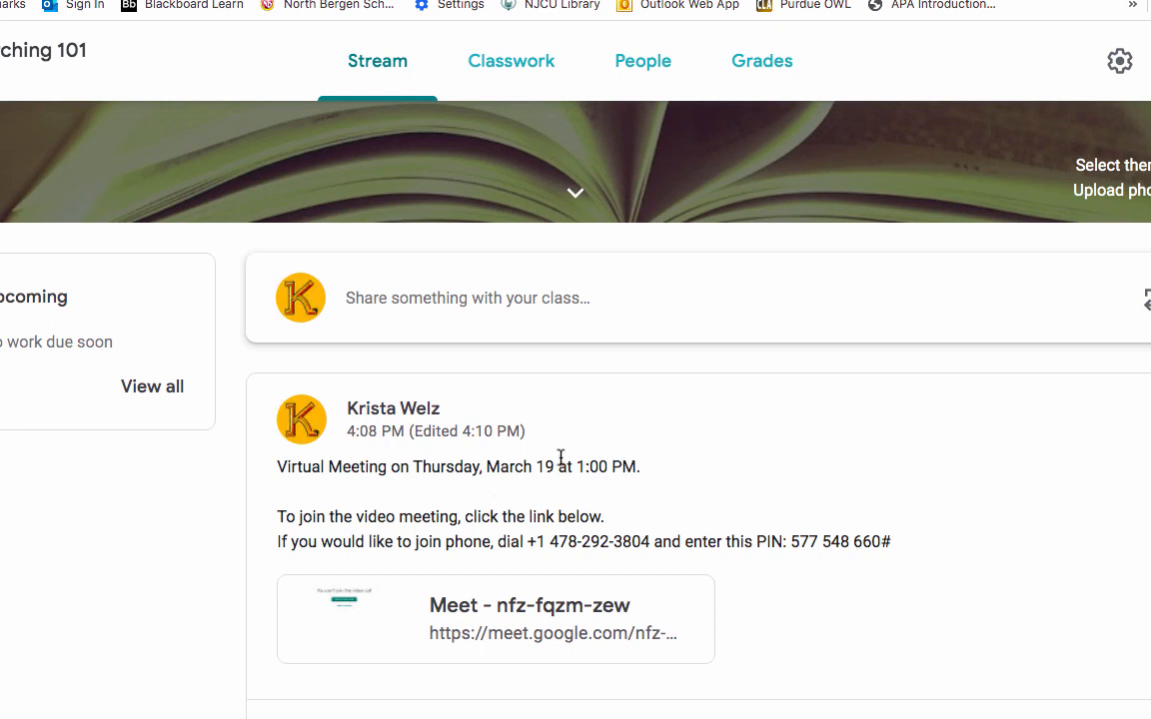
{"action": "mouse_move", "coordinate": [617, 467]}
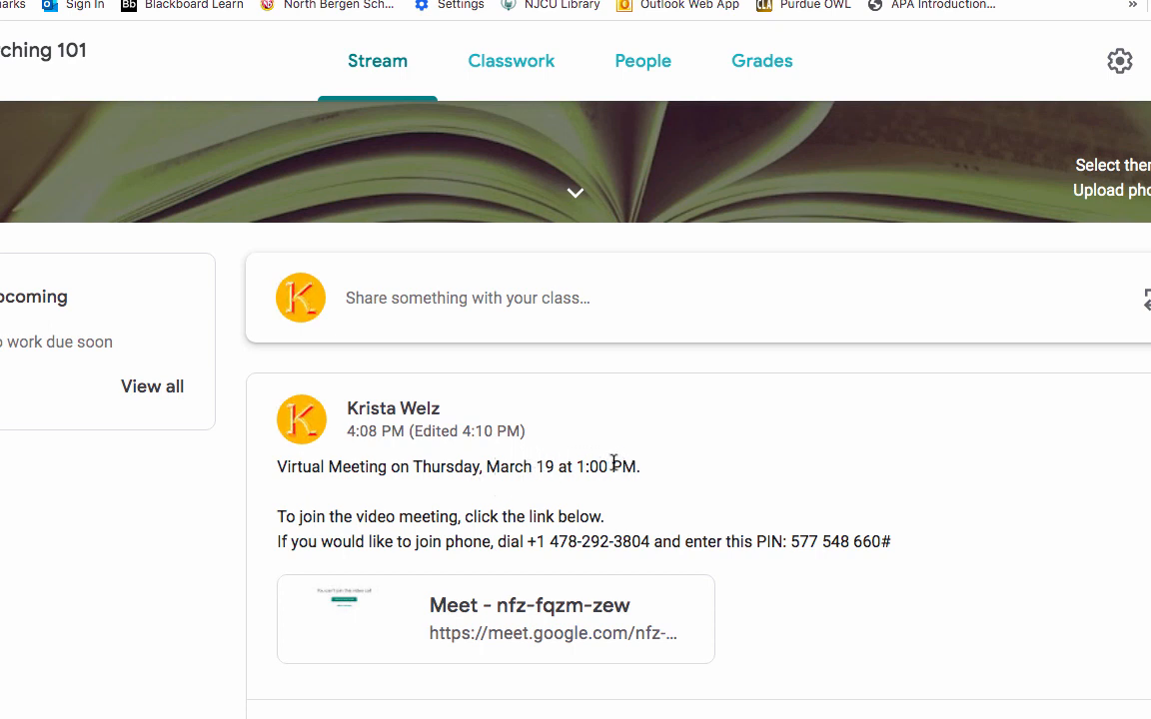
{"action": "mouse_move", "coordinate": [653, 503]}
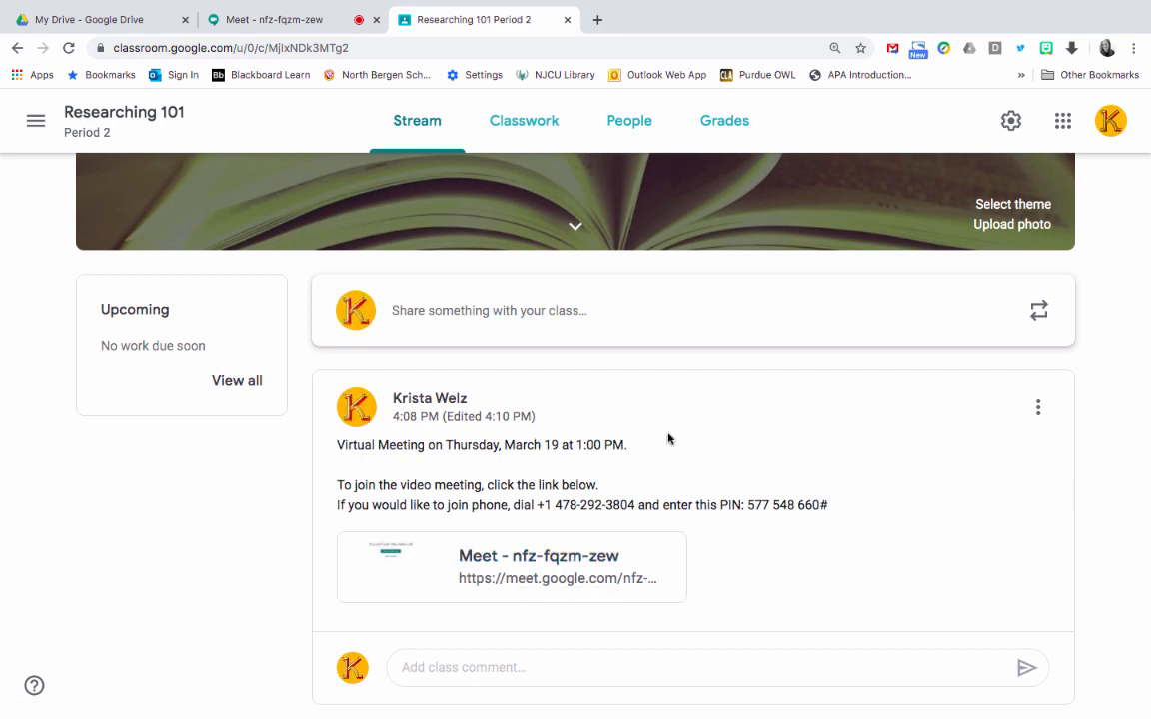
{"action": "mouse_move", "coordinate": [633, 505]}
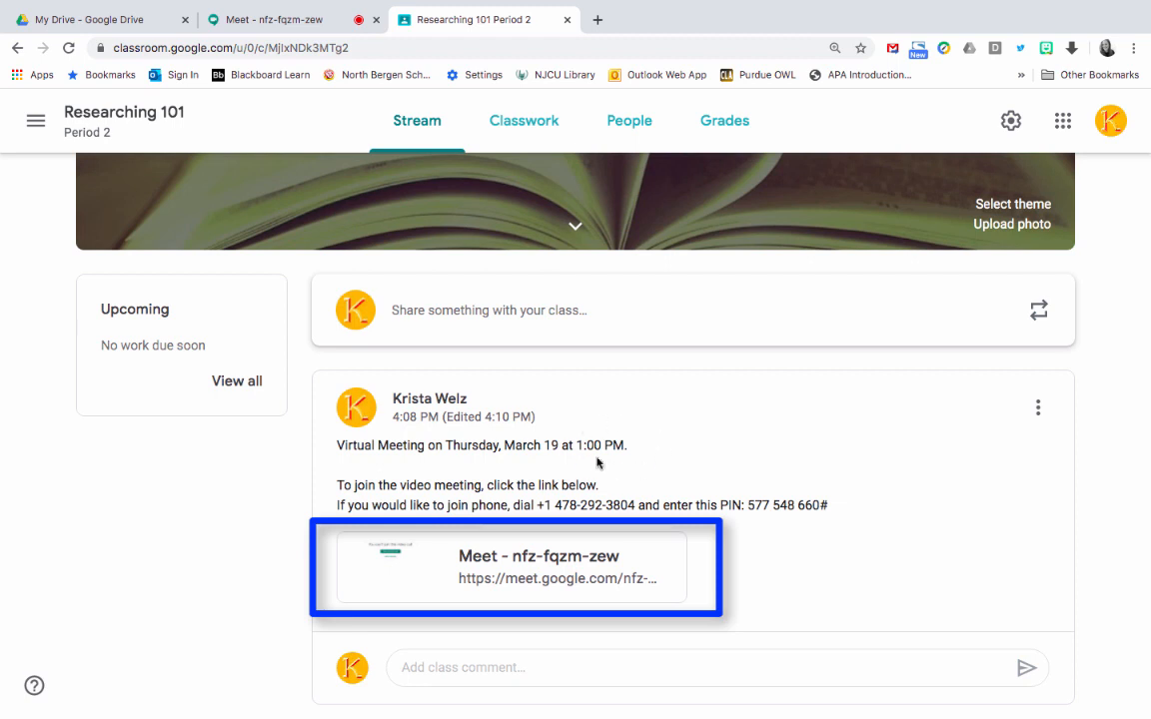
{"action": "mouse_move", "coordinate": [558, 563]}
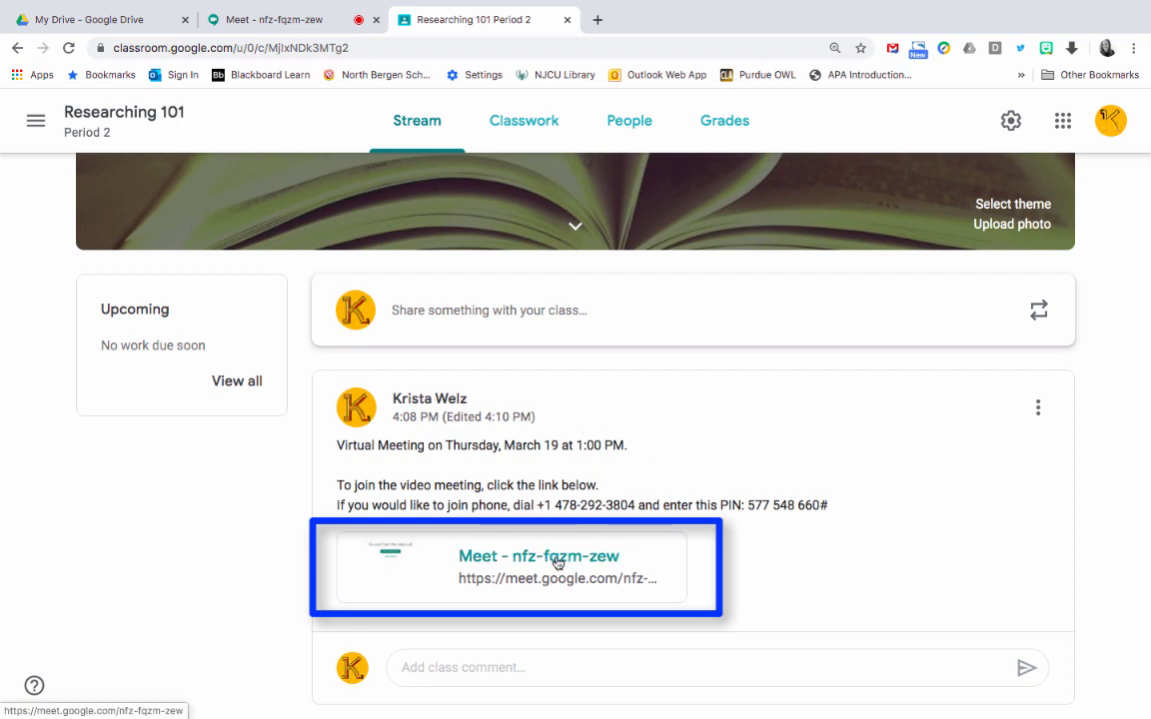
Open the algebra1-period7onlinemeeting Meet link from the Classroom post, keeping the camera off.
{"action": "left_click", "coordinate": [538, 555]}
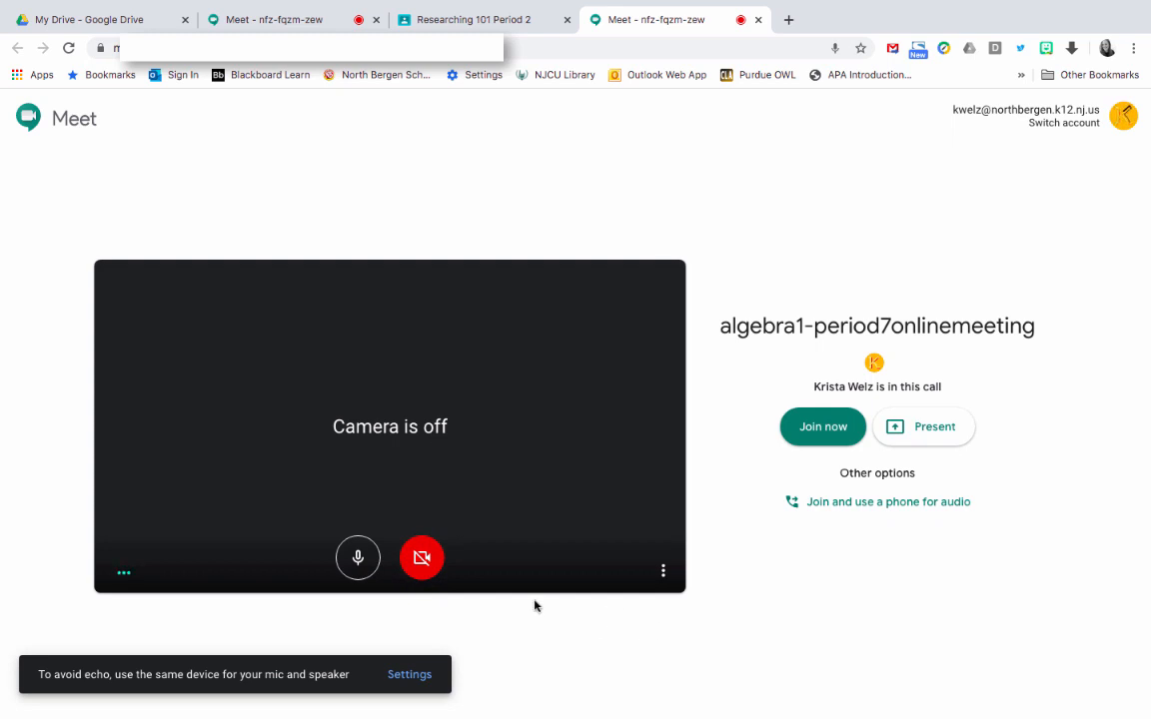
{"action": "mouse_move", "coordinate": [422, 559]}
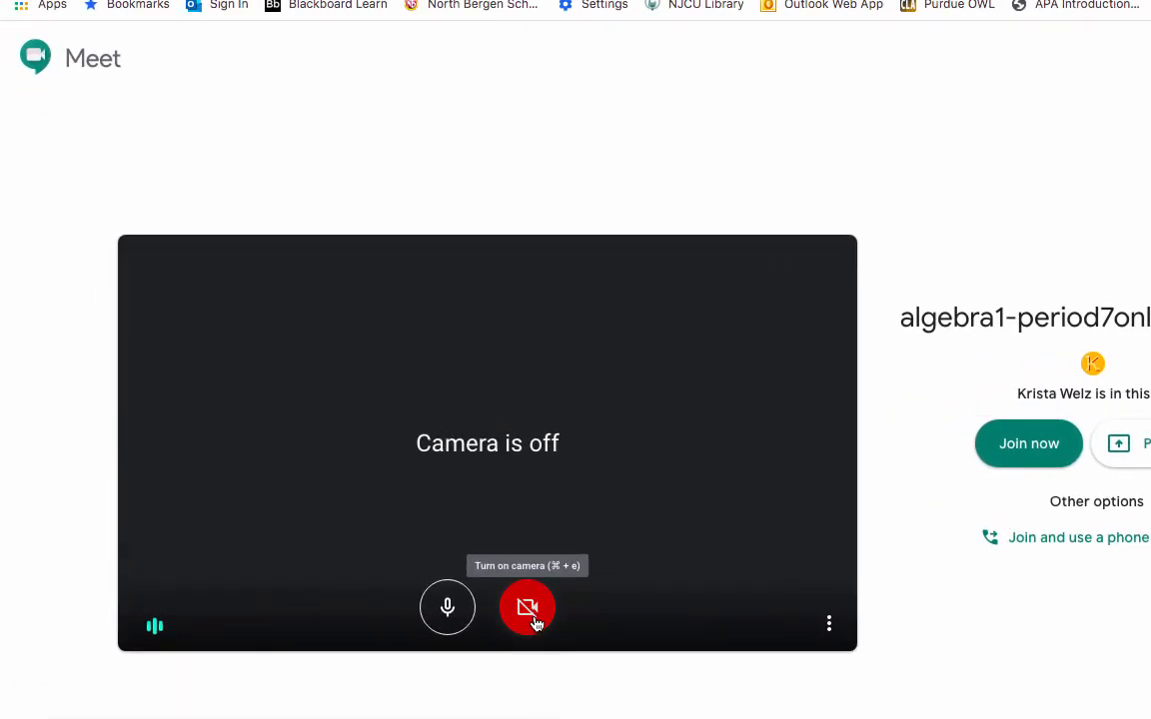
{"action": "mouse_move", "coordinate": [553, 666]}
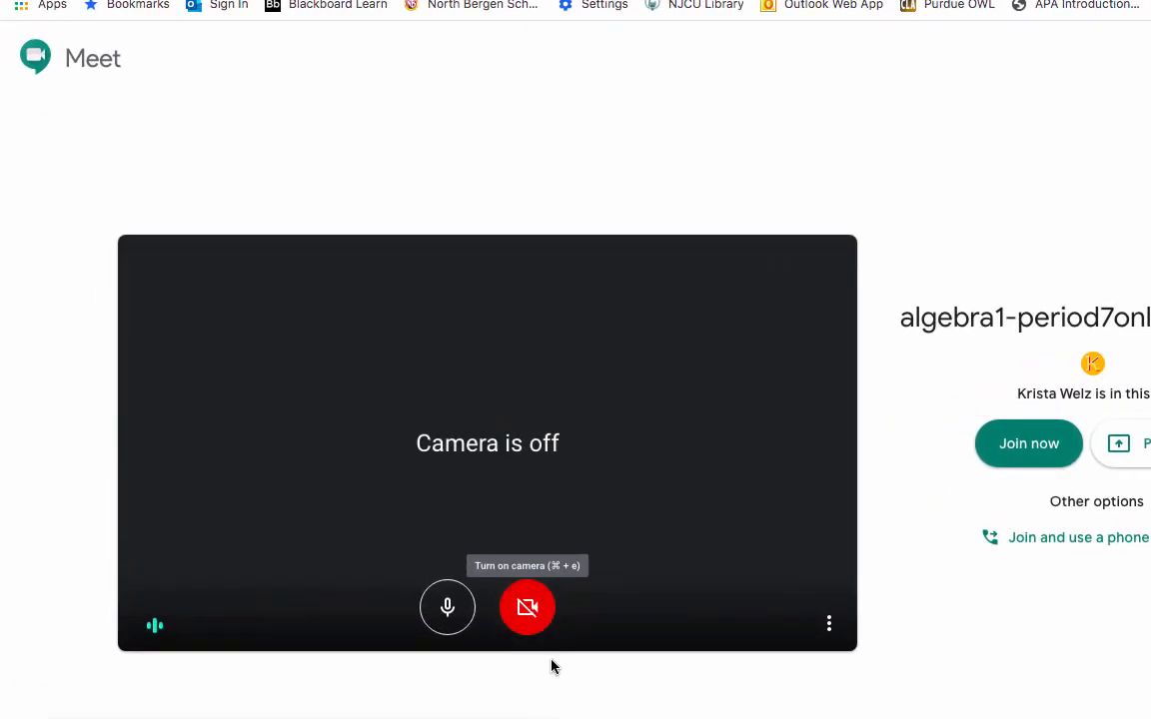
{"action": "mouse_move", "coordinate": [538, 630]}
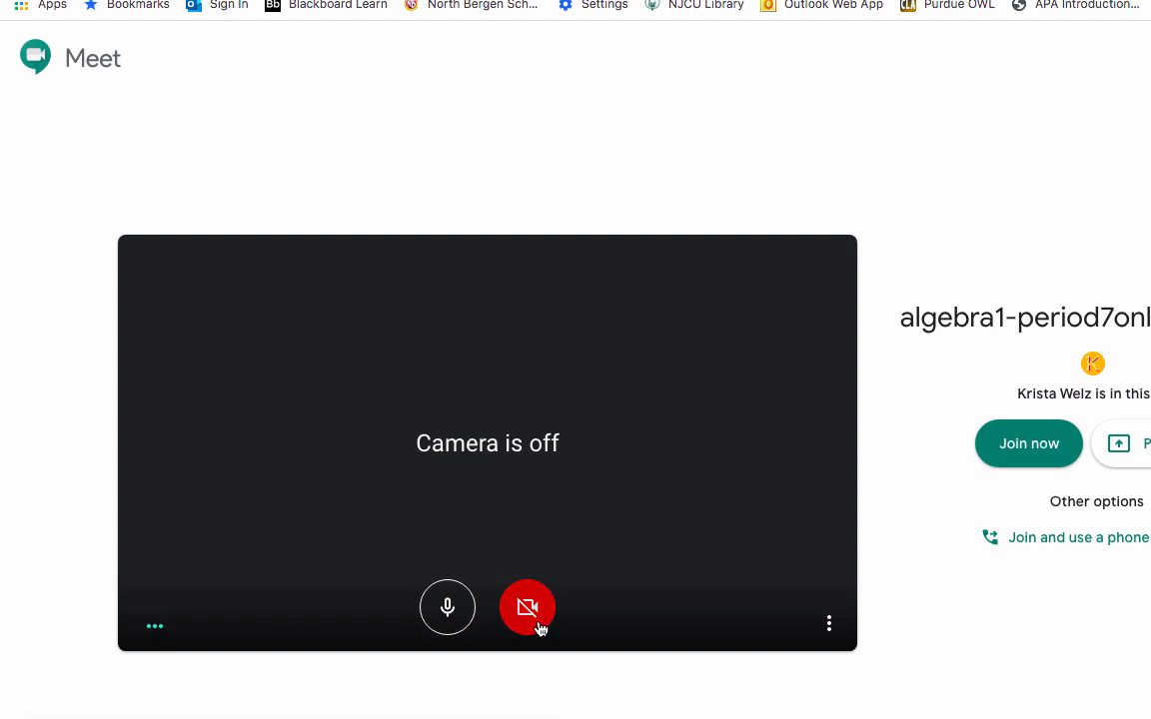
{"action": "mouse_move", "coordinate": [540, 629]}
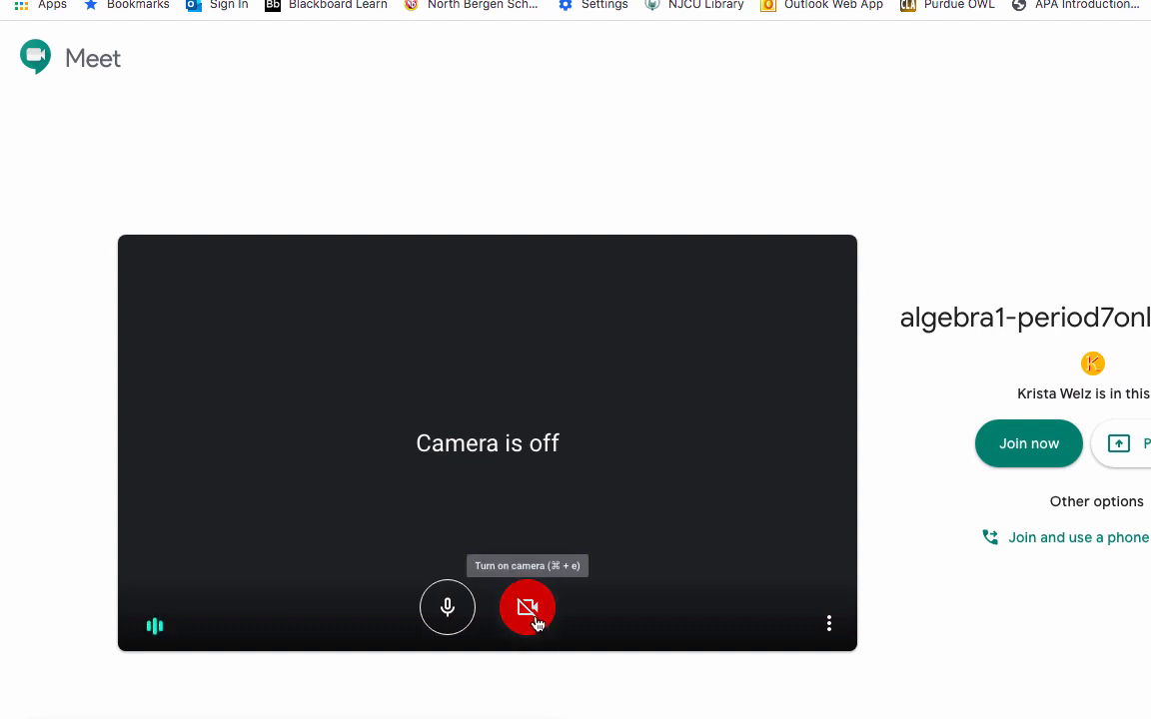
{"action": "mouse_move", "coordinate": [517, 662]}
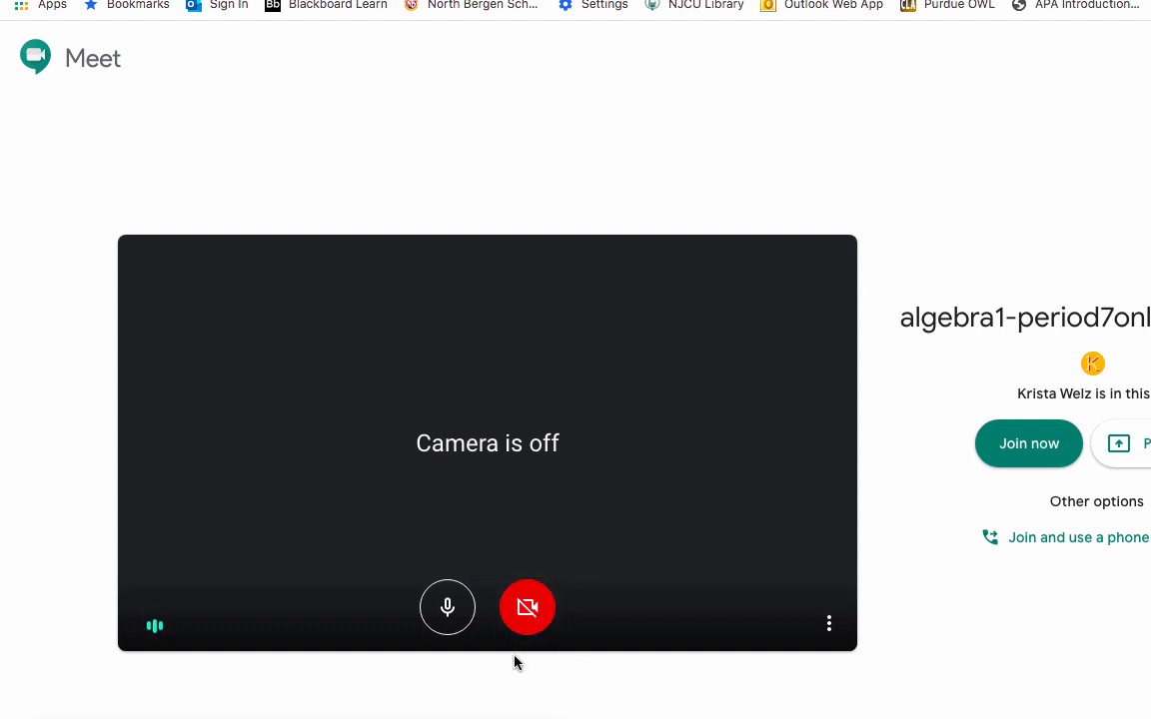
{"action": "mouse_move", "coordinate": [447, 622]}
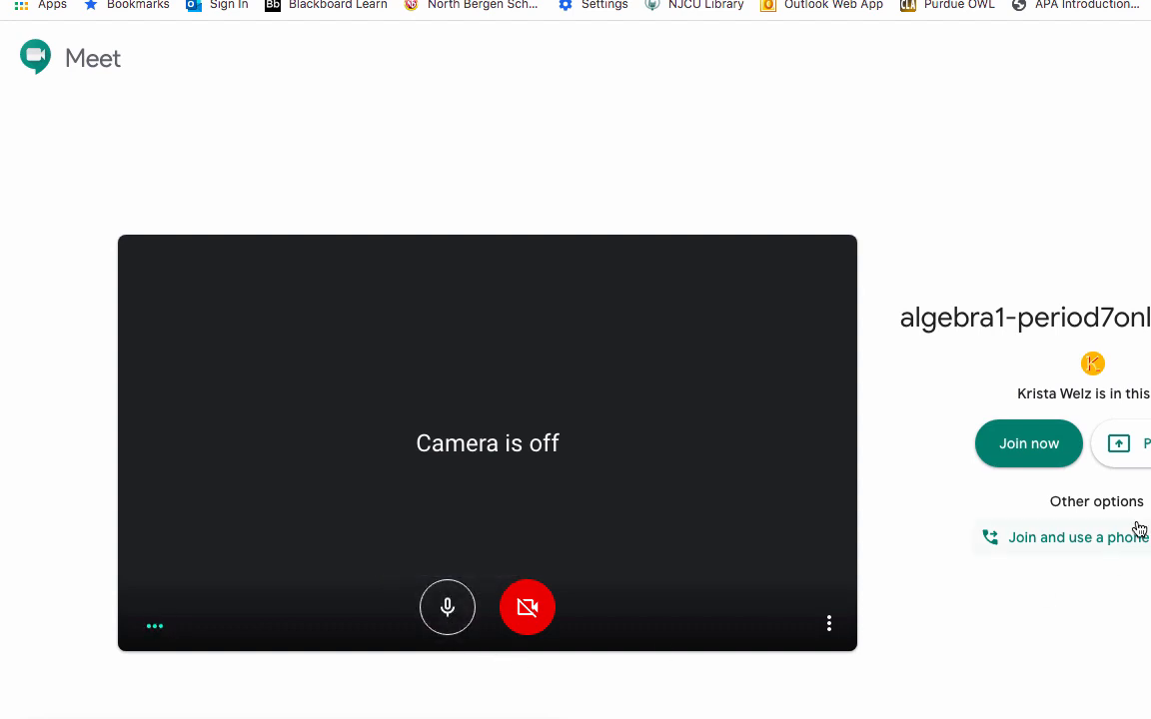
{"action": "mouse_move", "coordinate": [7, 277]}
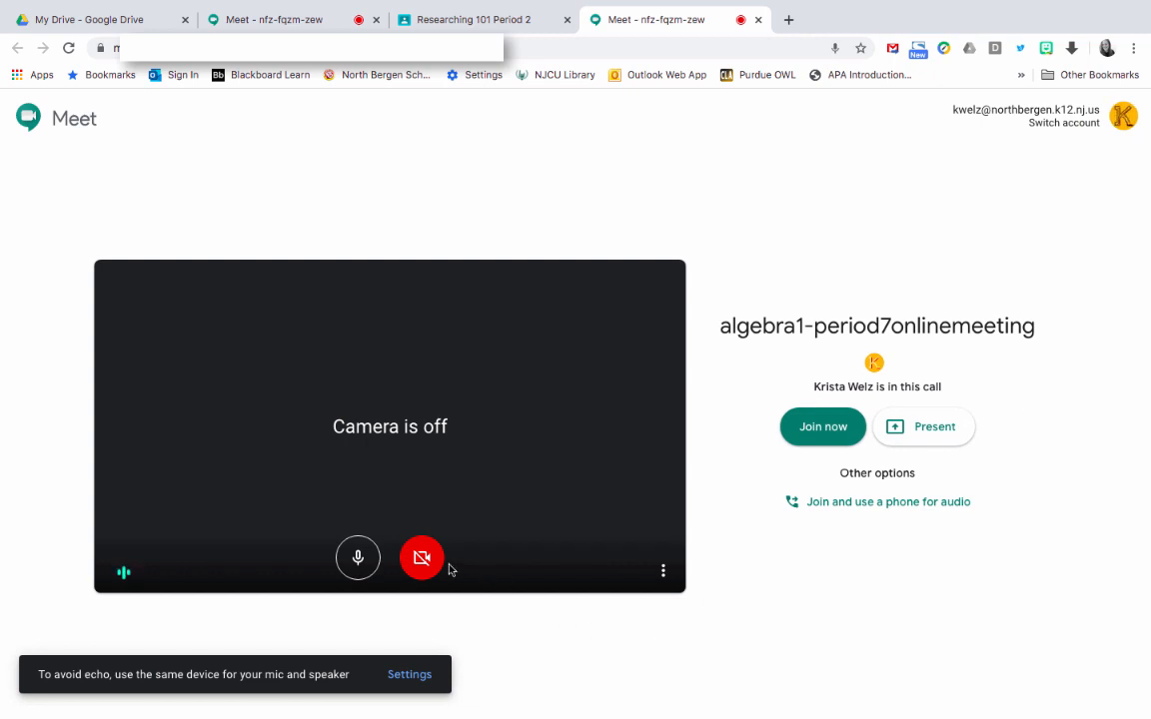
{"action": "mouse_move", "coordinate": [492, 623]}
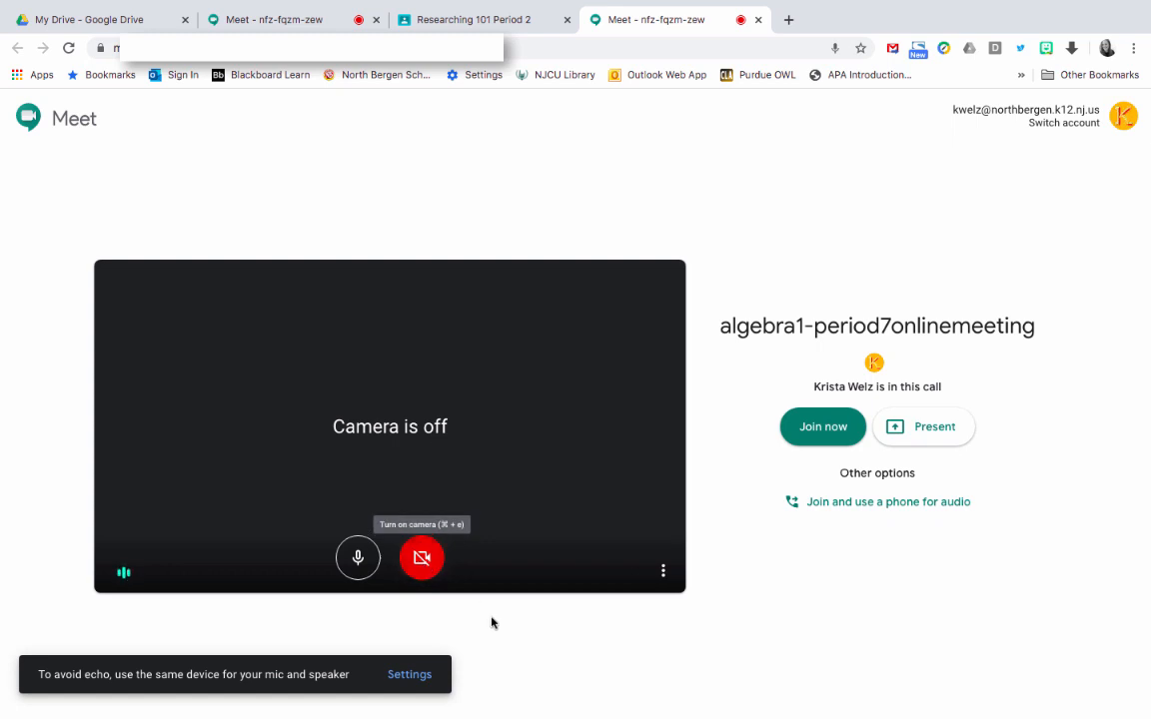
{"action": "mouse_move", "coordinate": [357, 557]}
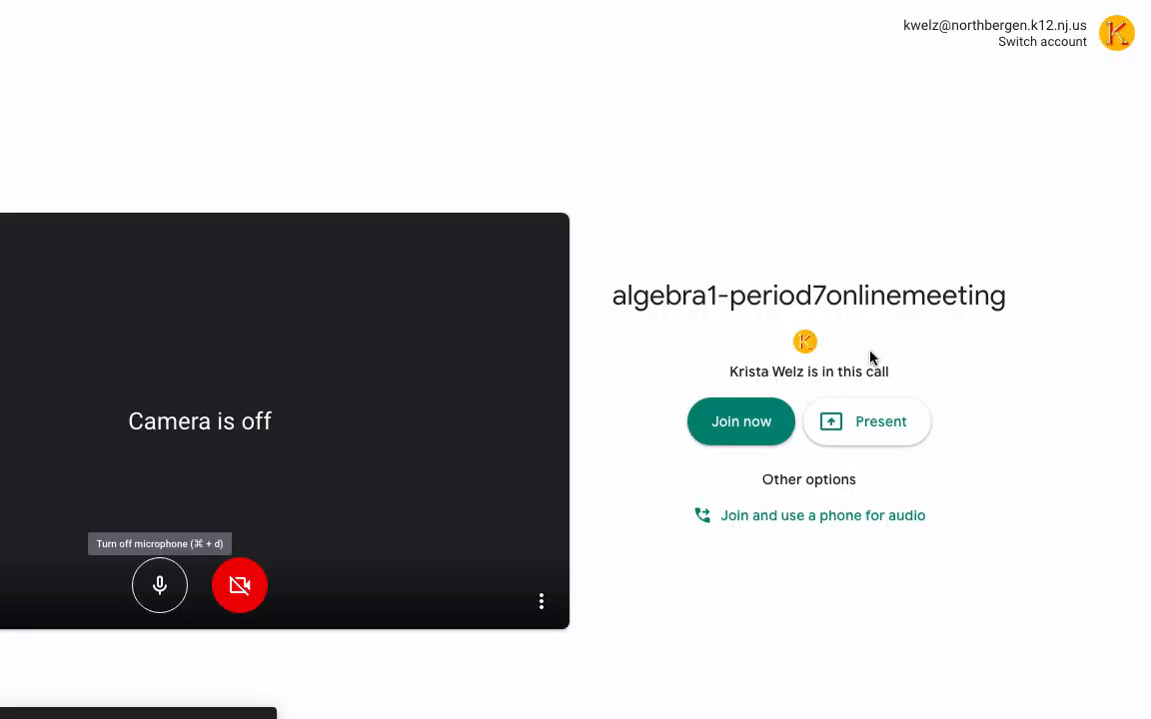
{"action": "mouse_move", "coordinate": [829, 329]}
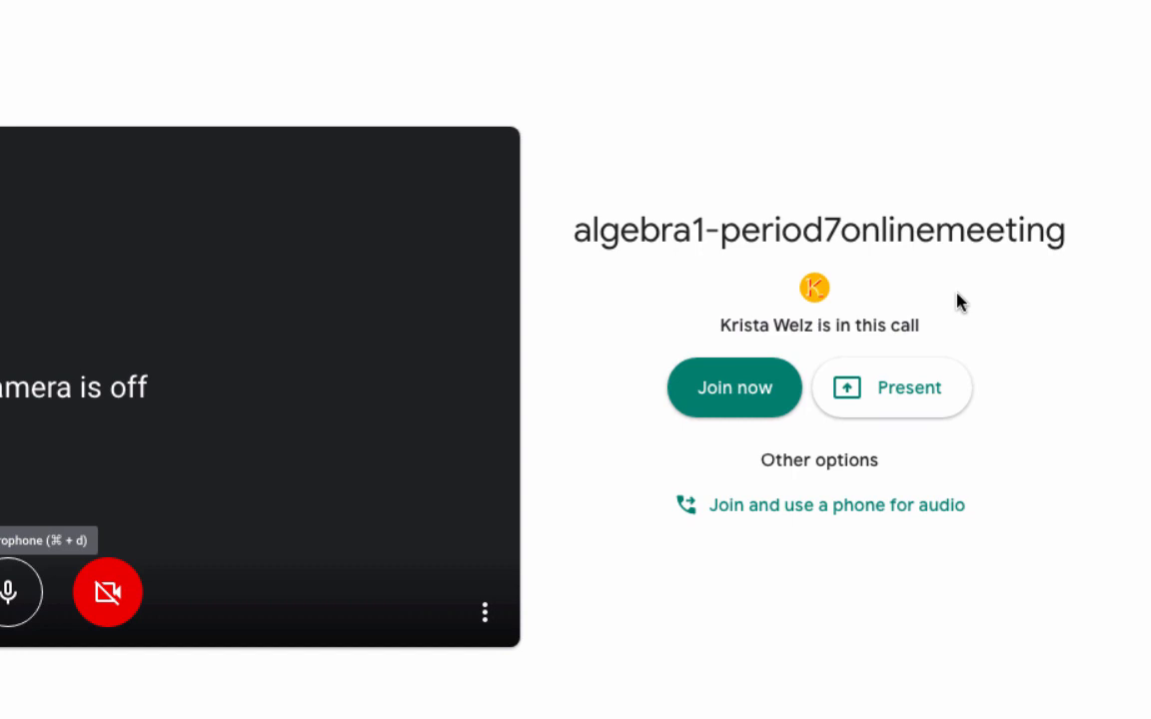
{"action": "mouse_move", "coordinate": [814, 302]}
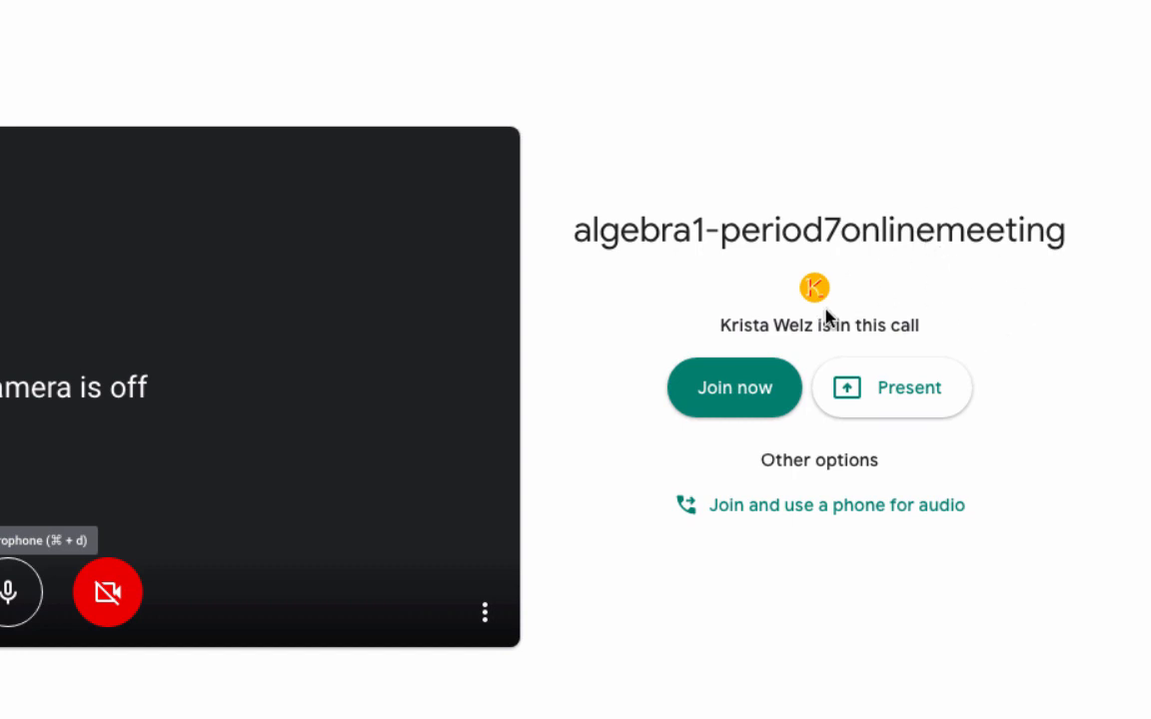
{"action": "mouse_move", "coordinate": [894, 257]}
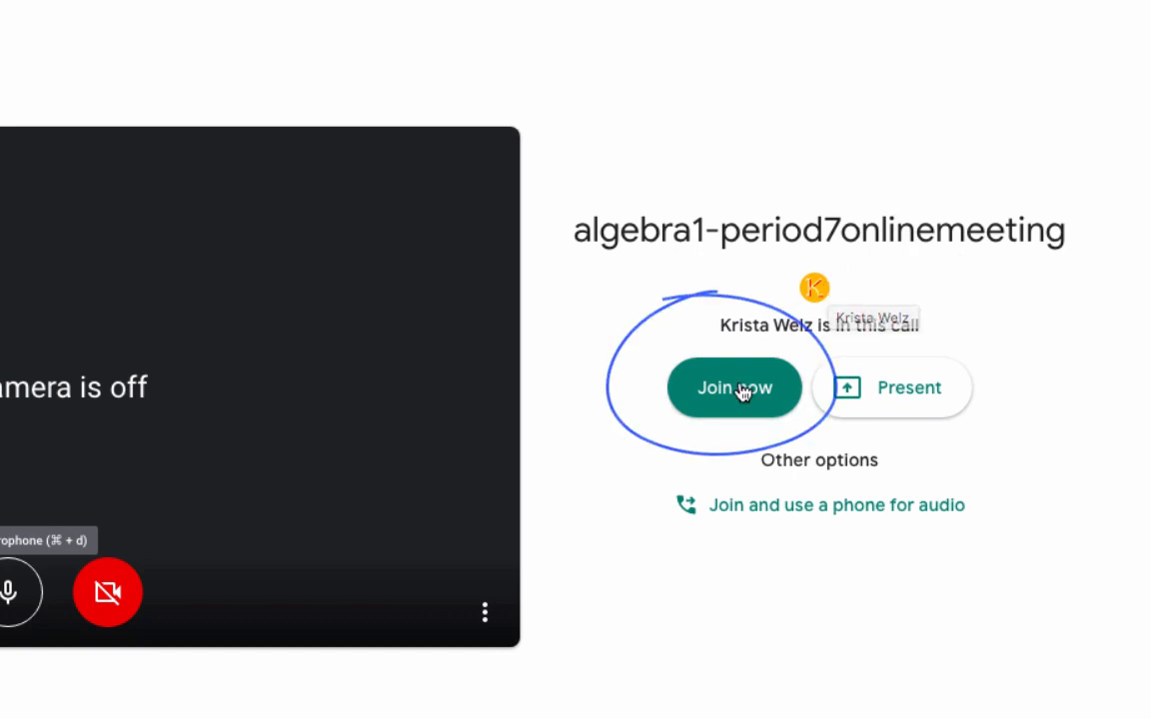
{"action": "left_click", "coordinate": [733, 388]}
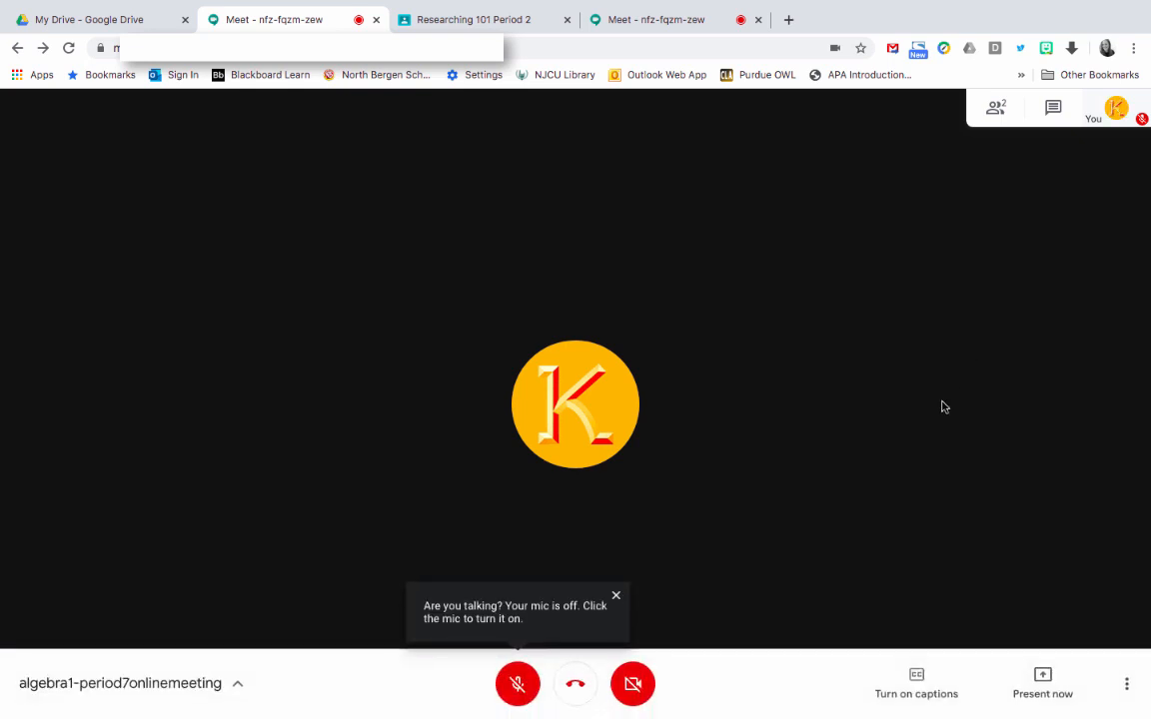
{"action": "mouse_move", "coordinate": [1043, 214]}
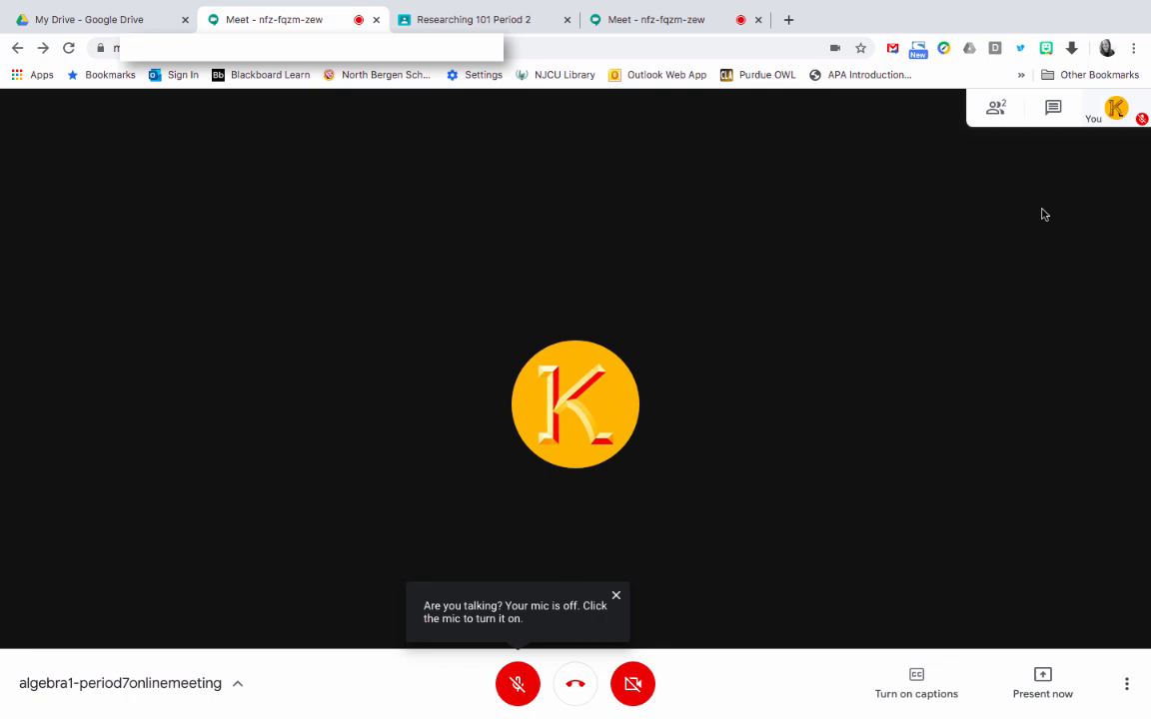
{"action": "mouse_move", "coordinate": [627, 521]}
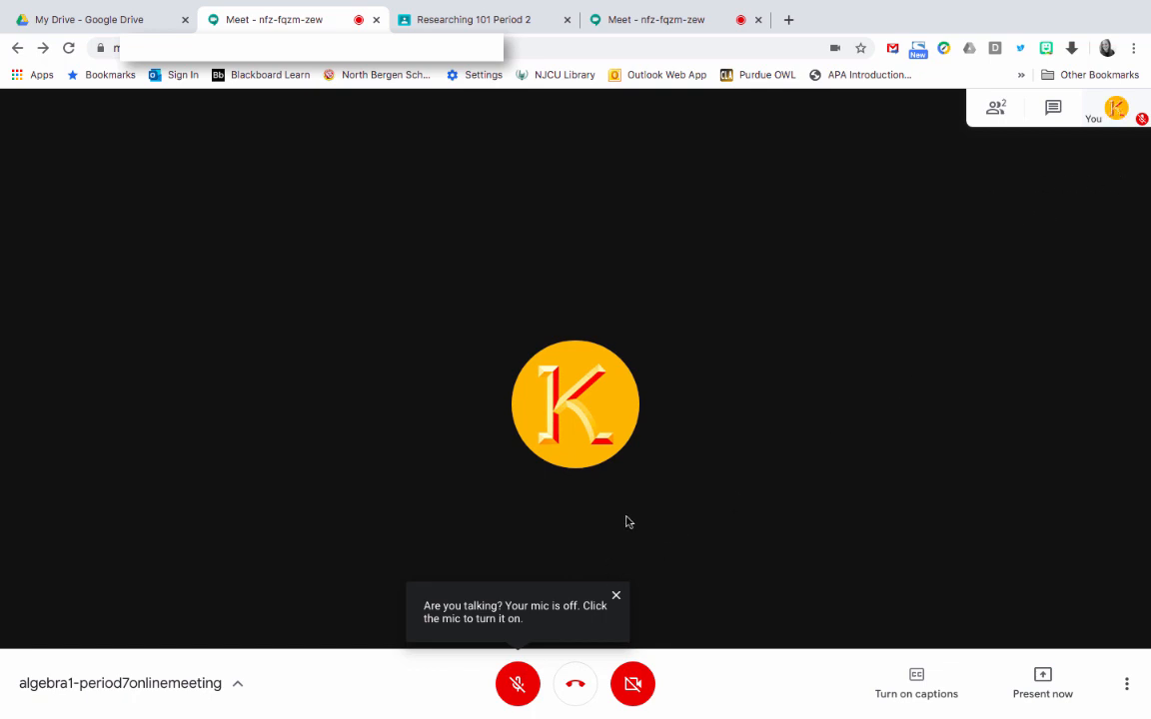
{"action": "mouse_move", "coordinate": [632, 685]}
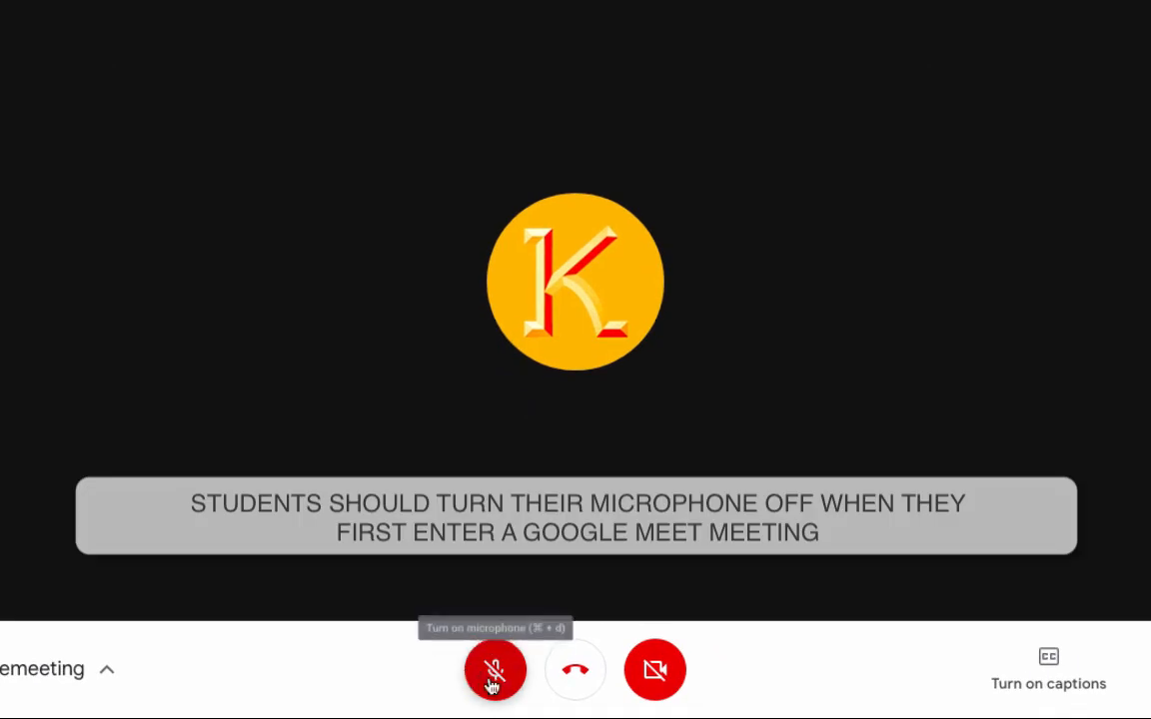
{"action": "mouse_move", "coordinate": [434, 689]}
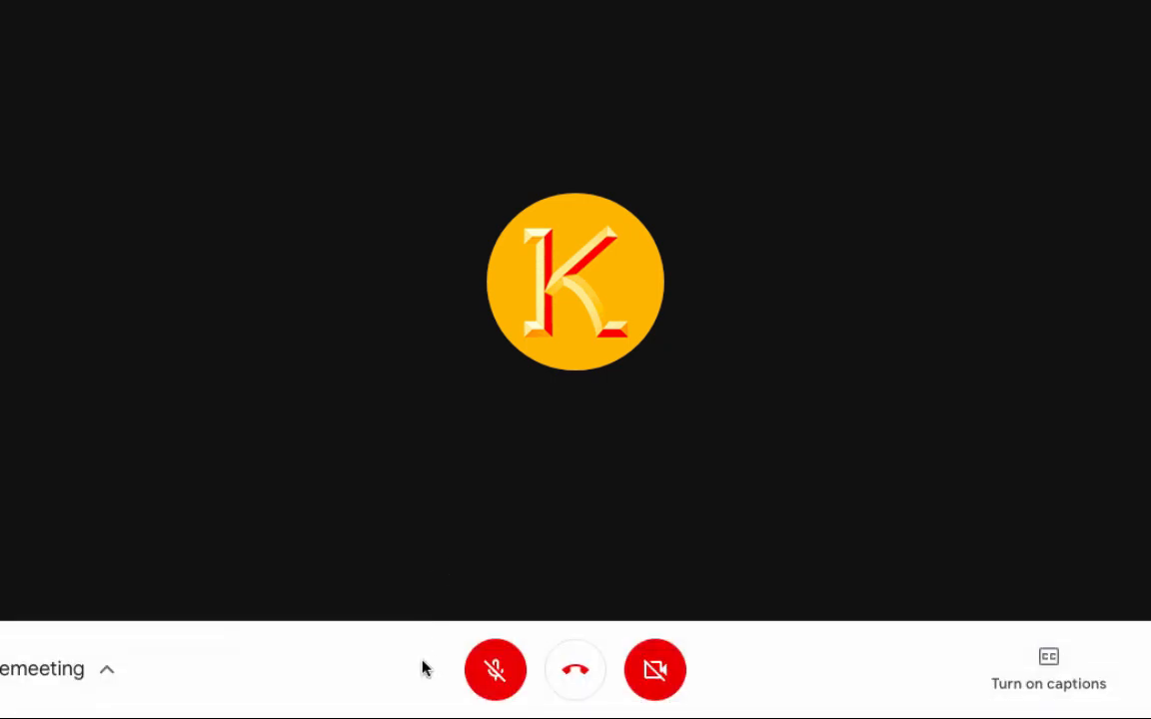
{"action": "mouse_move", "coordinate": [795, 398]}
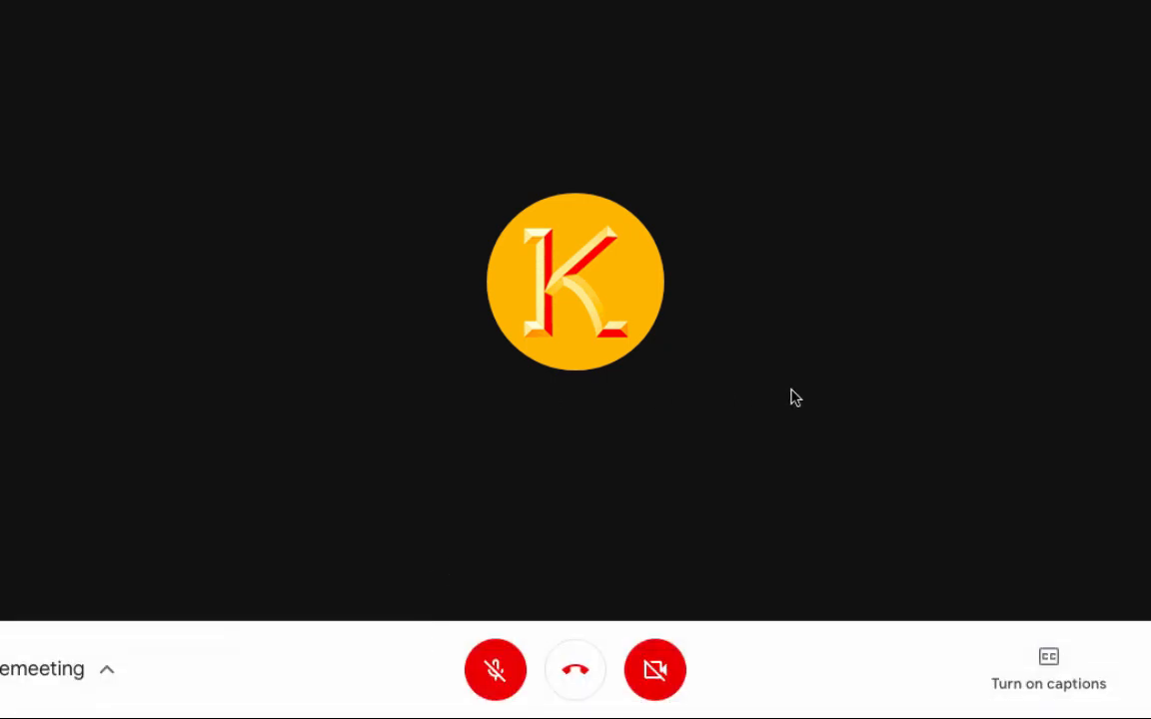
{"action": "mouse_move", "coordinate": [470, 555]}
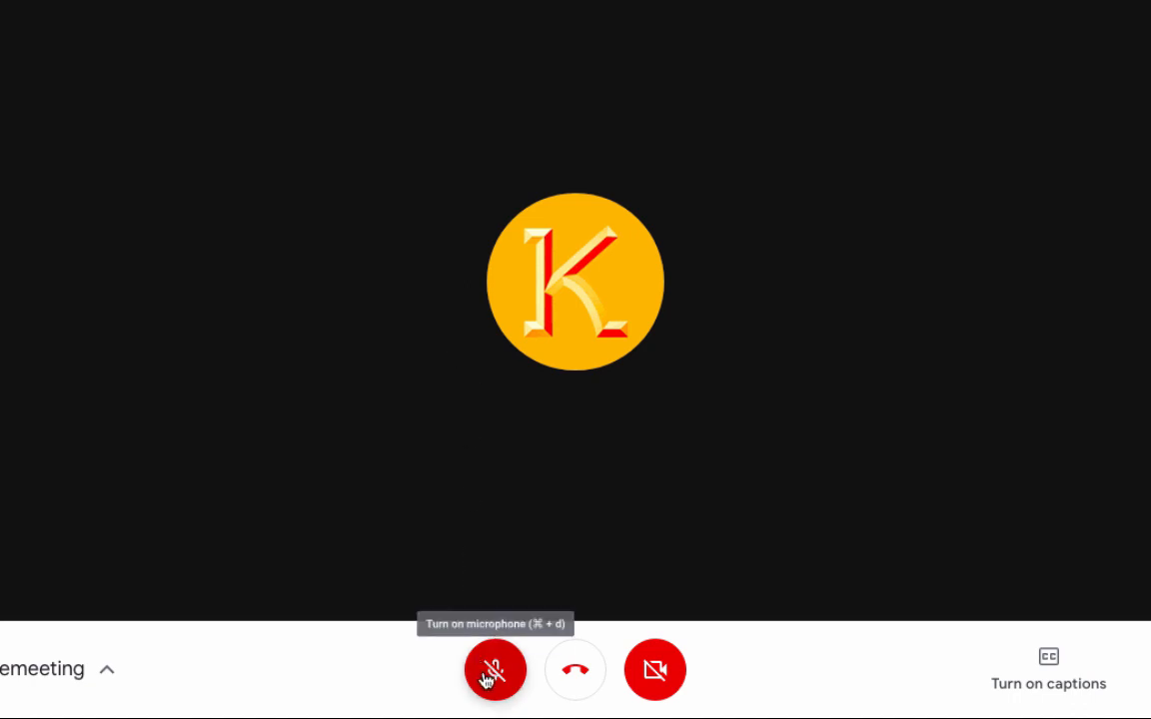
{"action": "mouse_move", "coordinate": [489, 687]}
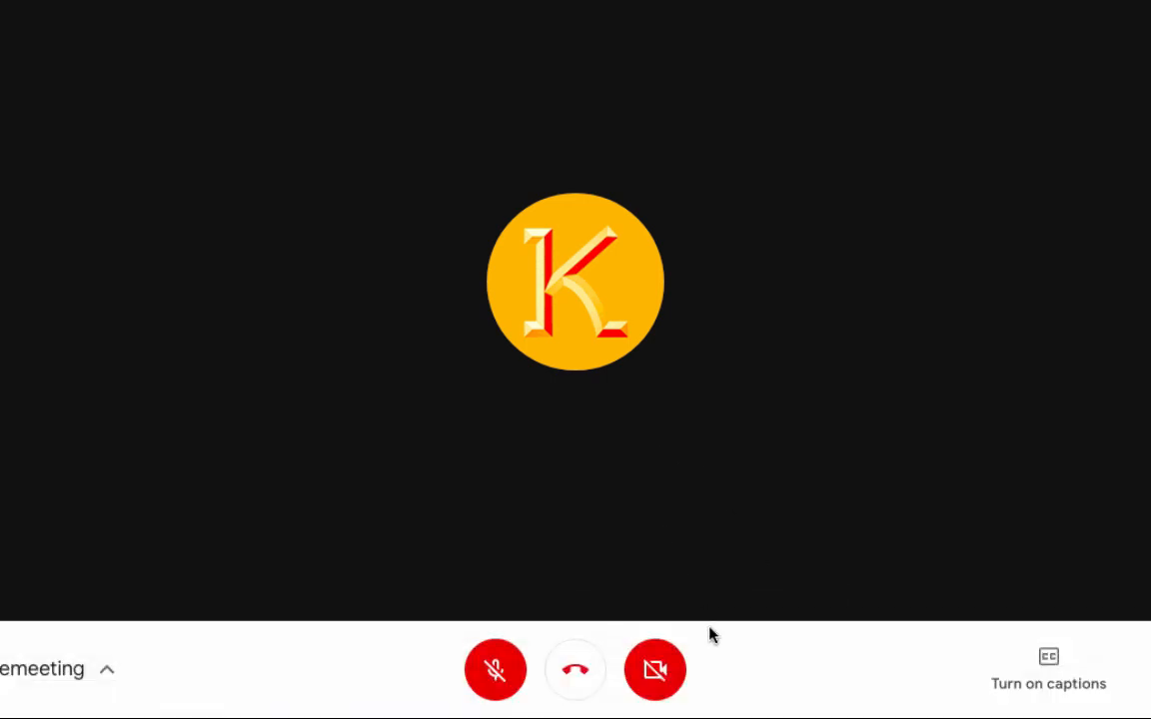
{"action": "mouse_move", "coordinate": [656, 671]}
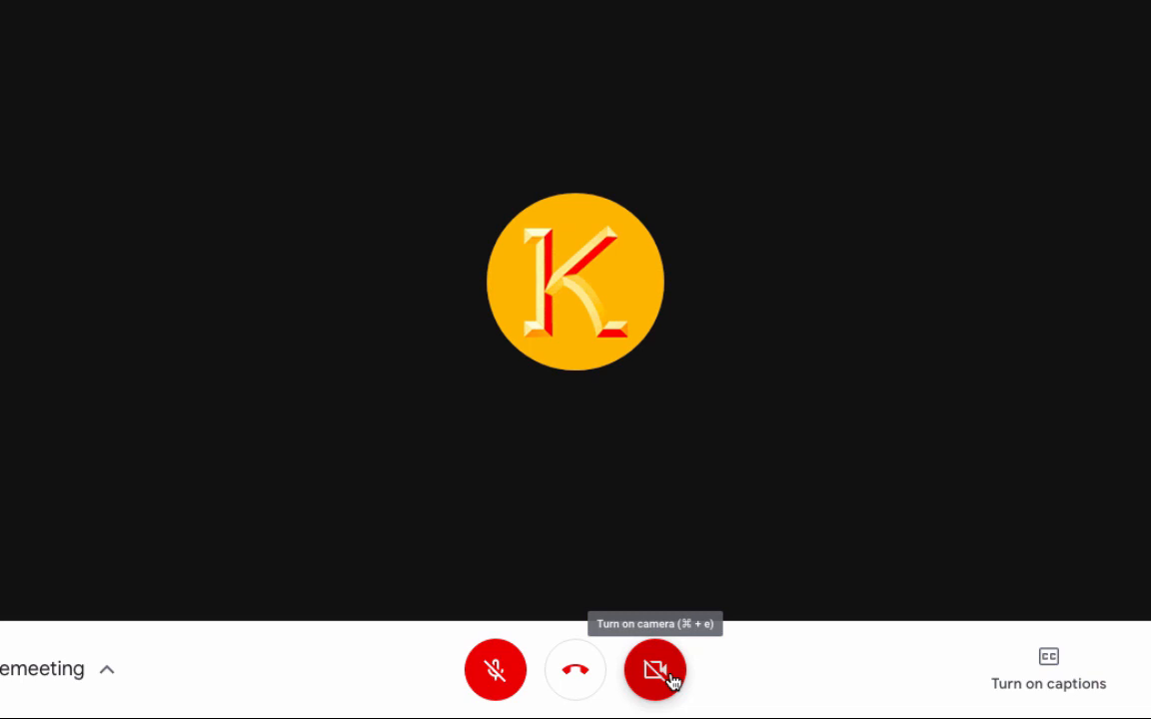
{"action": "mouse_move", "coordinate": [746, 676]}
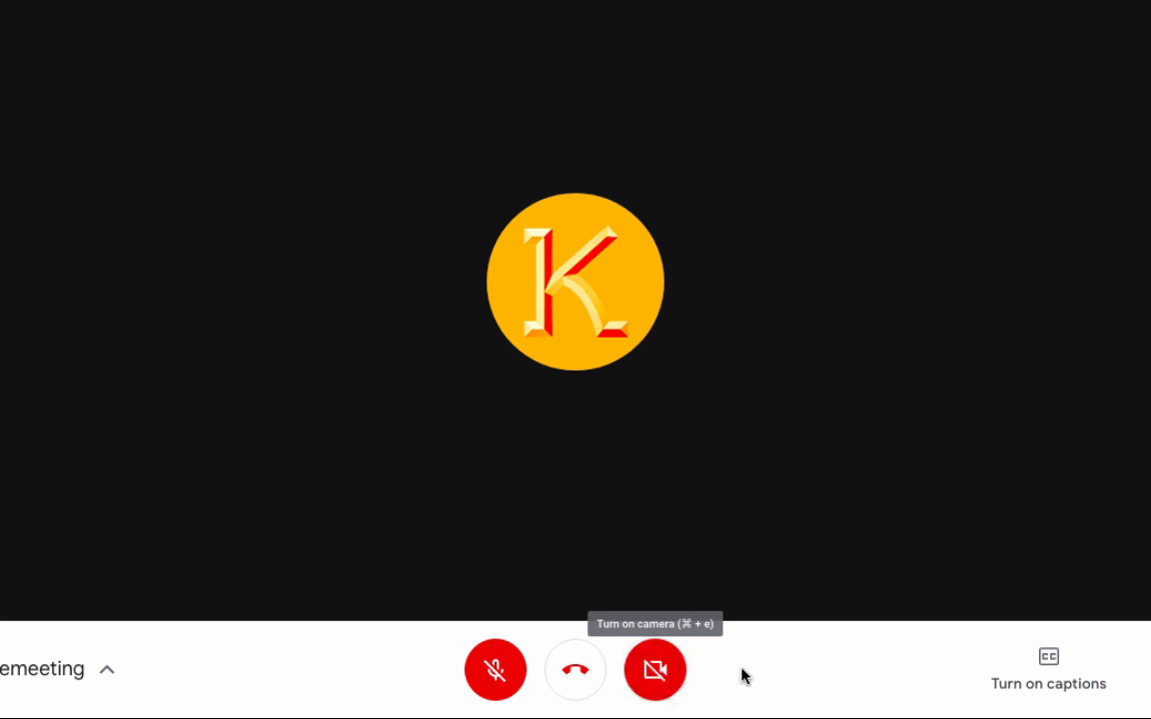
{"action": "mouse_move", "coordinate": [818, 620]}
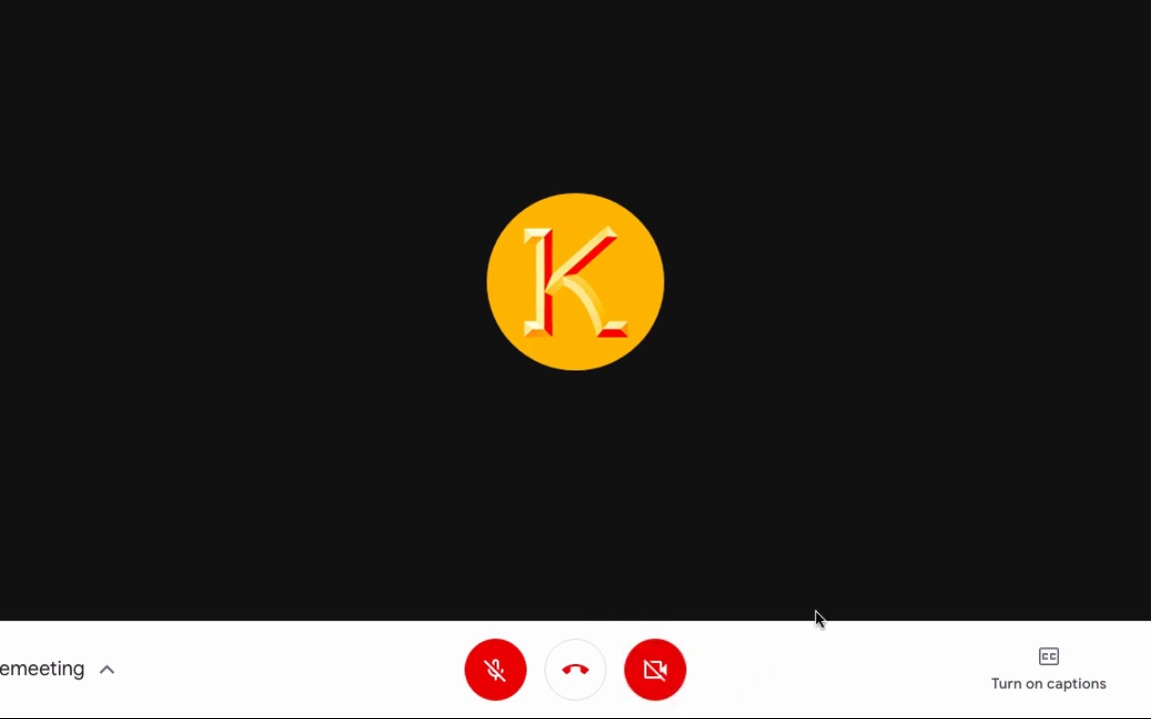
{"action": "mouse_move", "coordinate": [926, 579]}
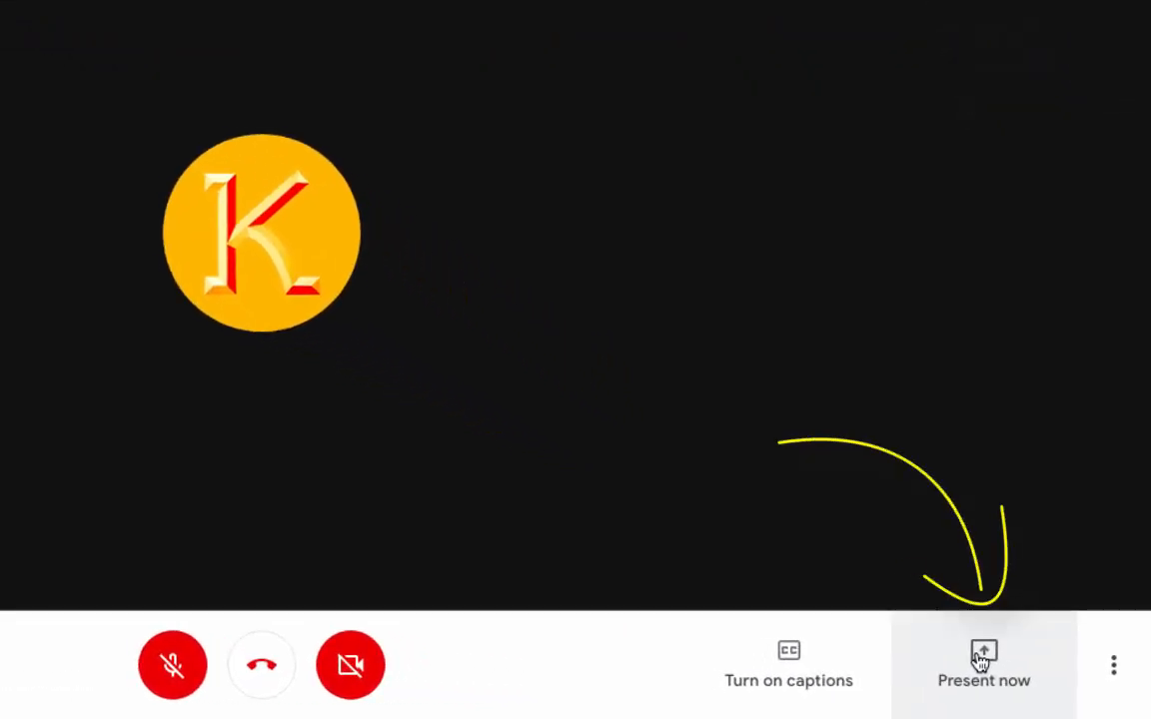
Bring up the Present now menu offering entire screen or window sharing.
{"action": "left_click", "coordinate": [983, 664]}
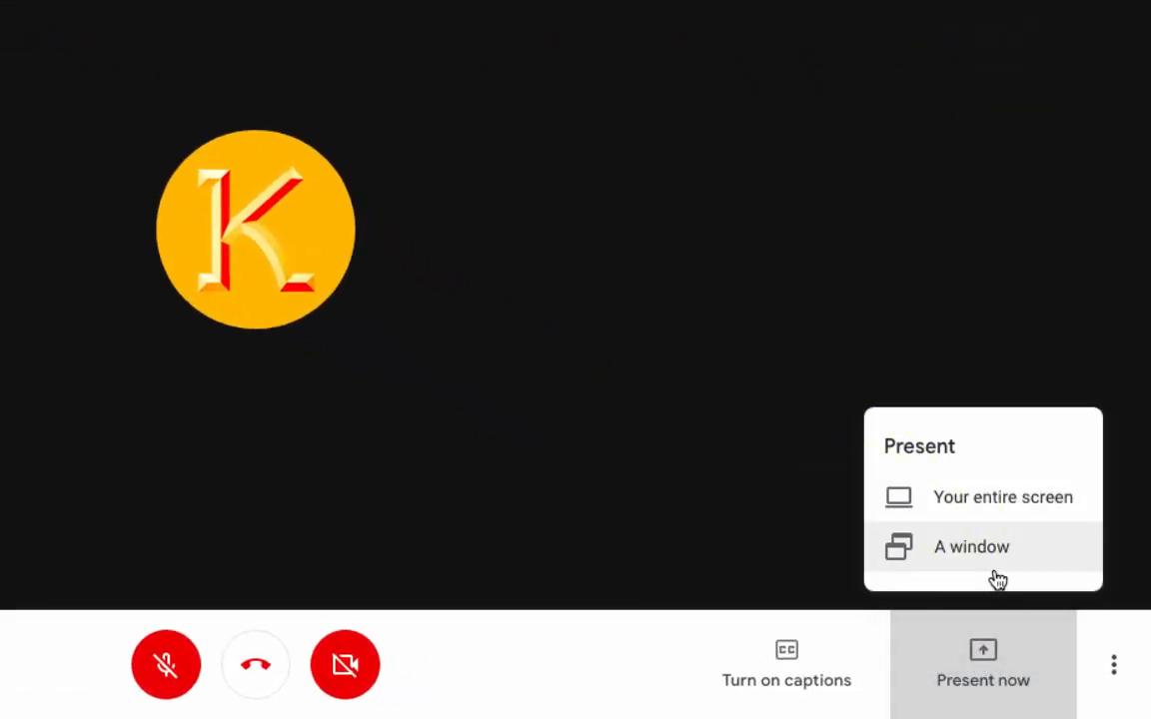
{"action": "mouse_move", "coordinate": [1015, 508]}
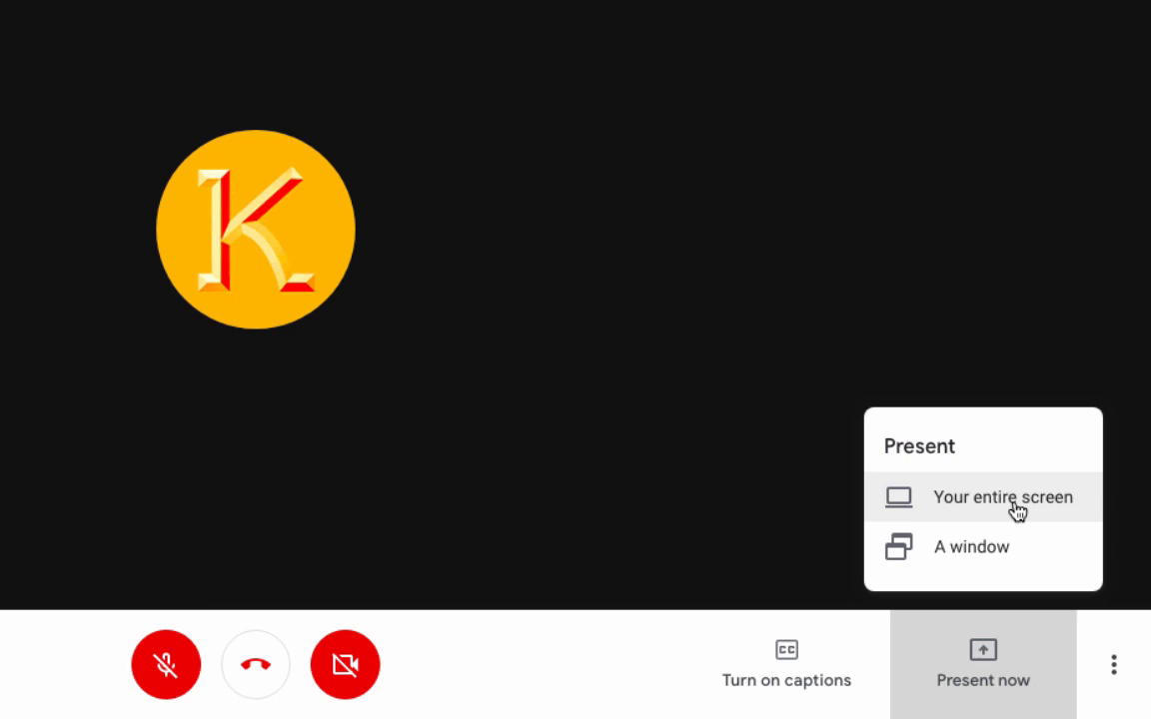
{"action": "mouse_move", "coordinate": [1008, 548]}
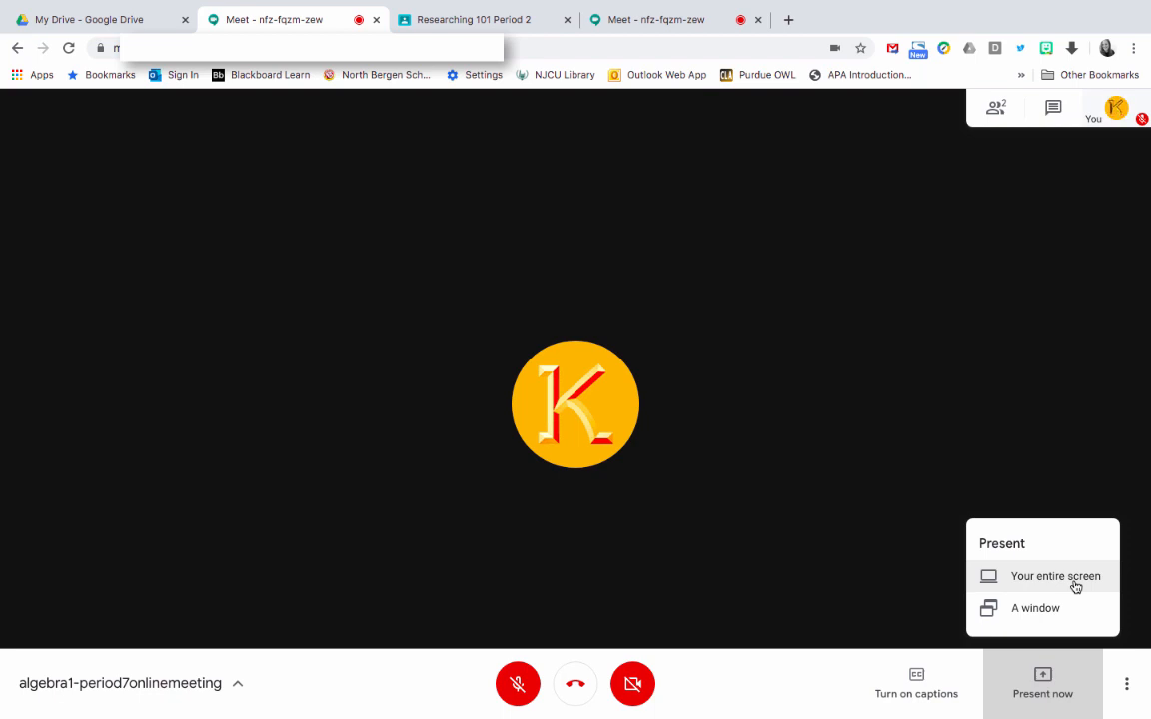
{"action": "mouse_move", "coordinate": [1068, 584]}
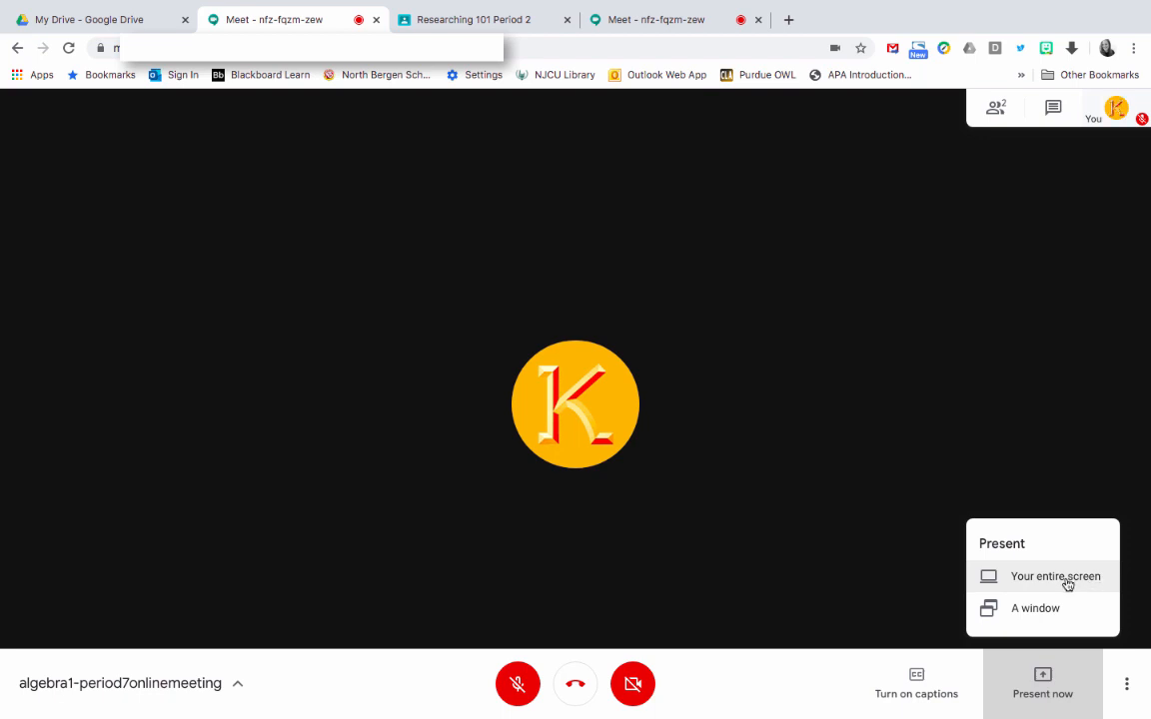
Share your entire screen, selecting the screen thumbnail and confirming with Share.
{"action": "left_click", "coordinate": [1054, 577]}
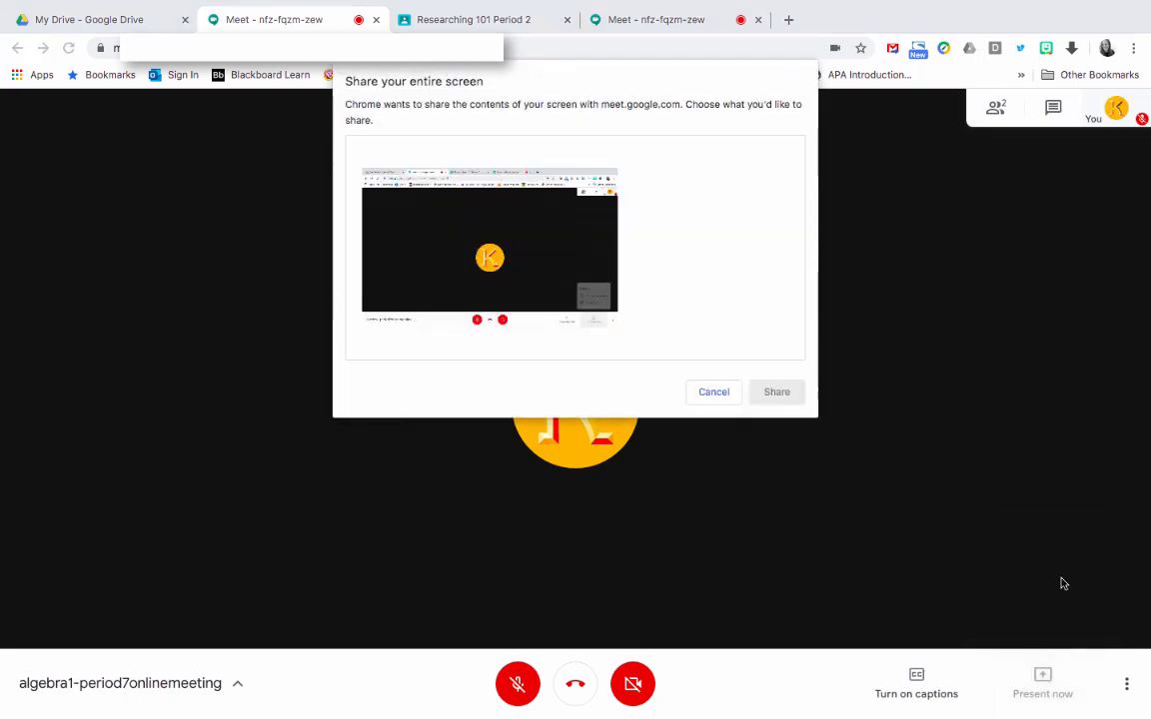
{"action": "left_click", "coordinate": [488, 248]}
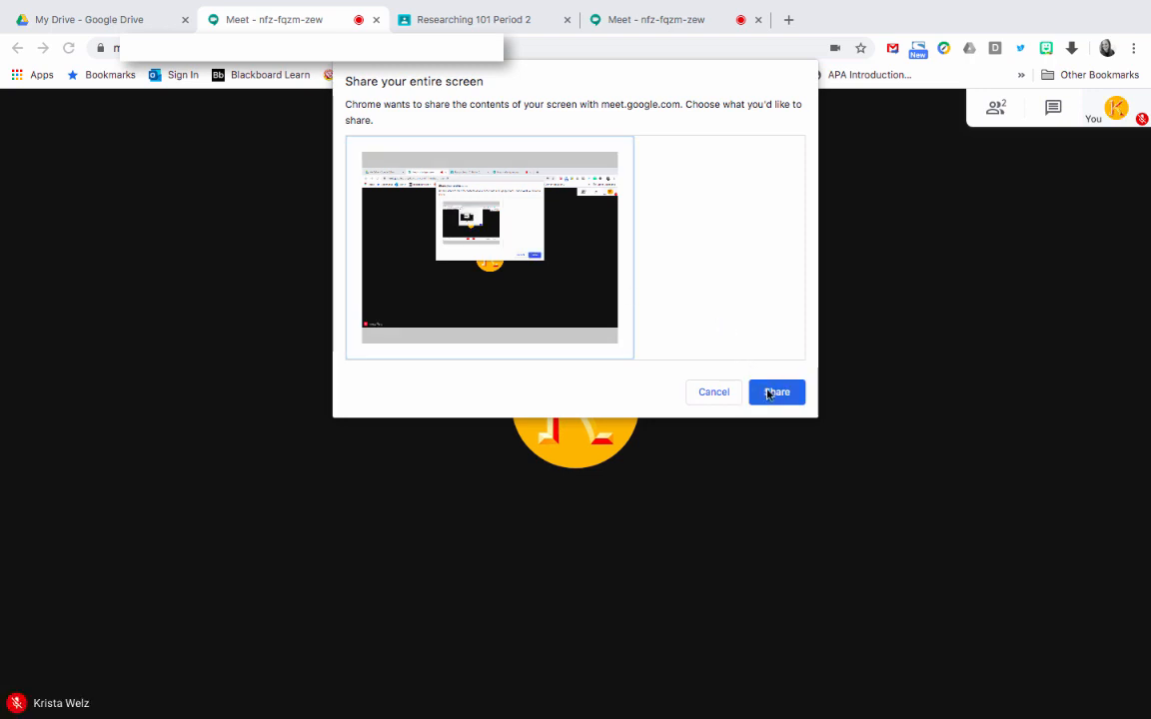
{"action": "left_click", "coordinate": [776, 392]}
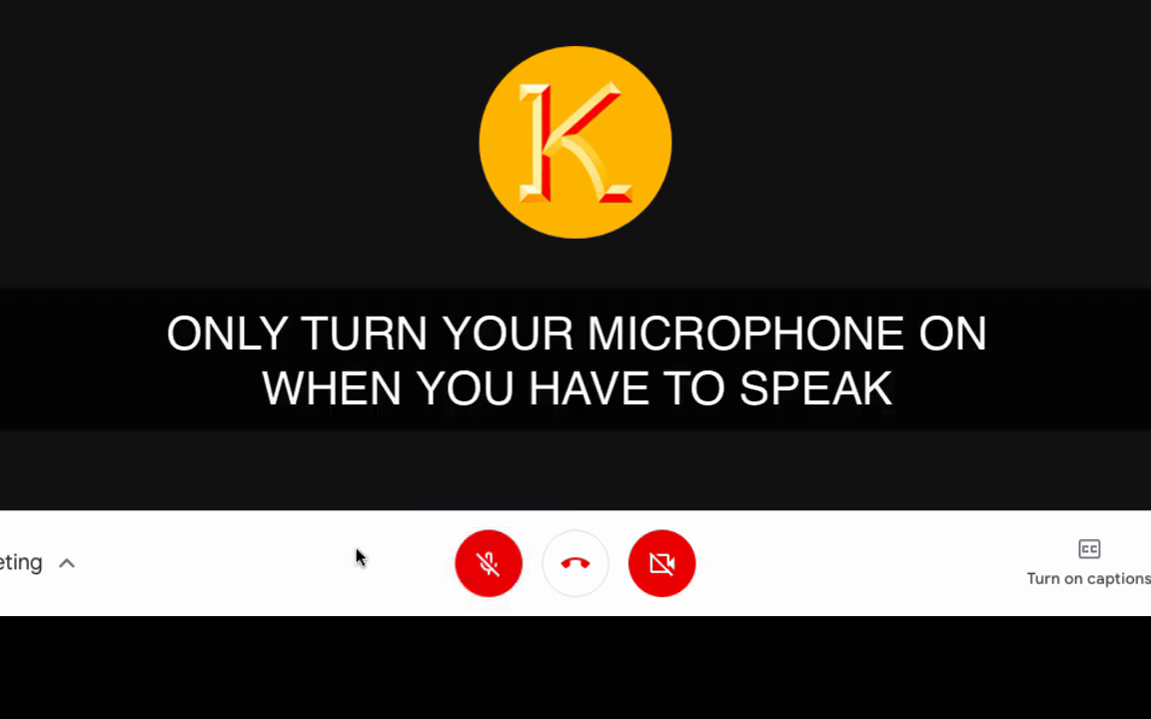
{"action": "mouse_move", "coordinate": [487, 563]}
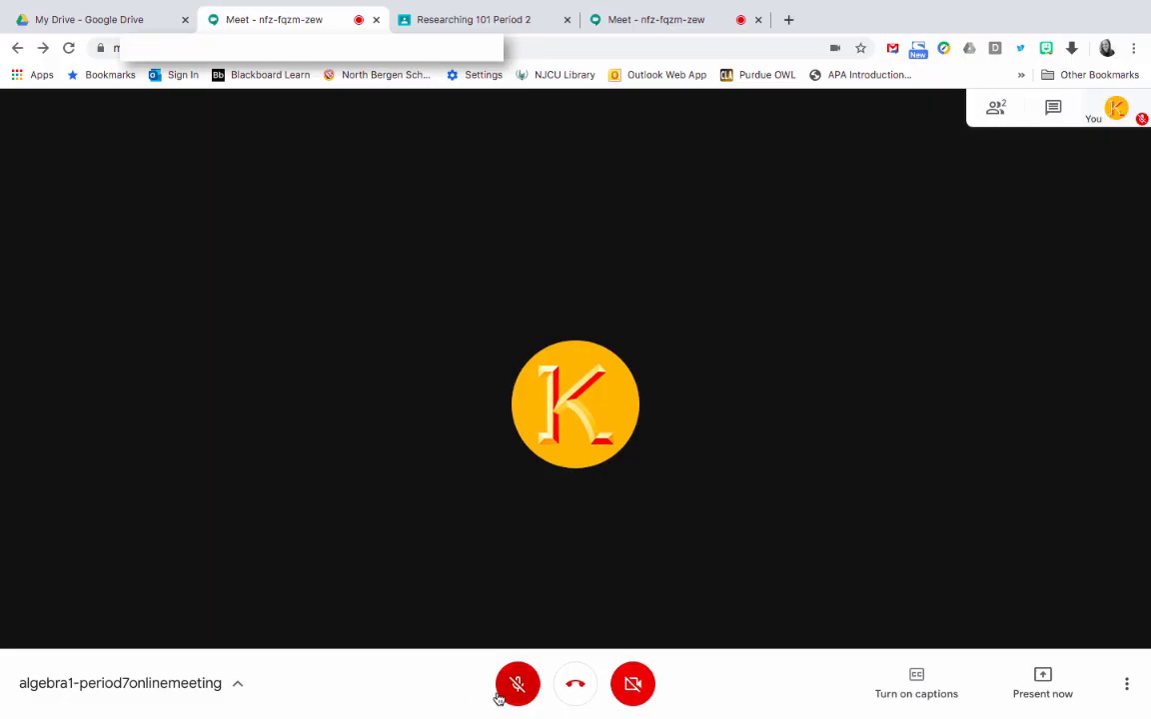
{"action": "mouse_move", "coordinate": [503, 692]}
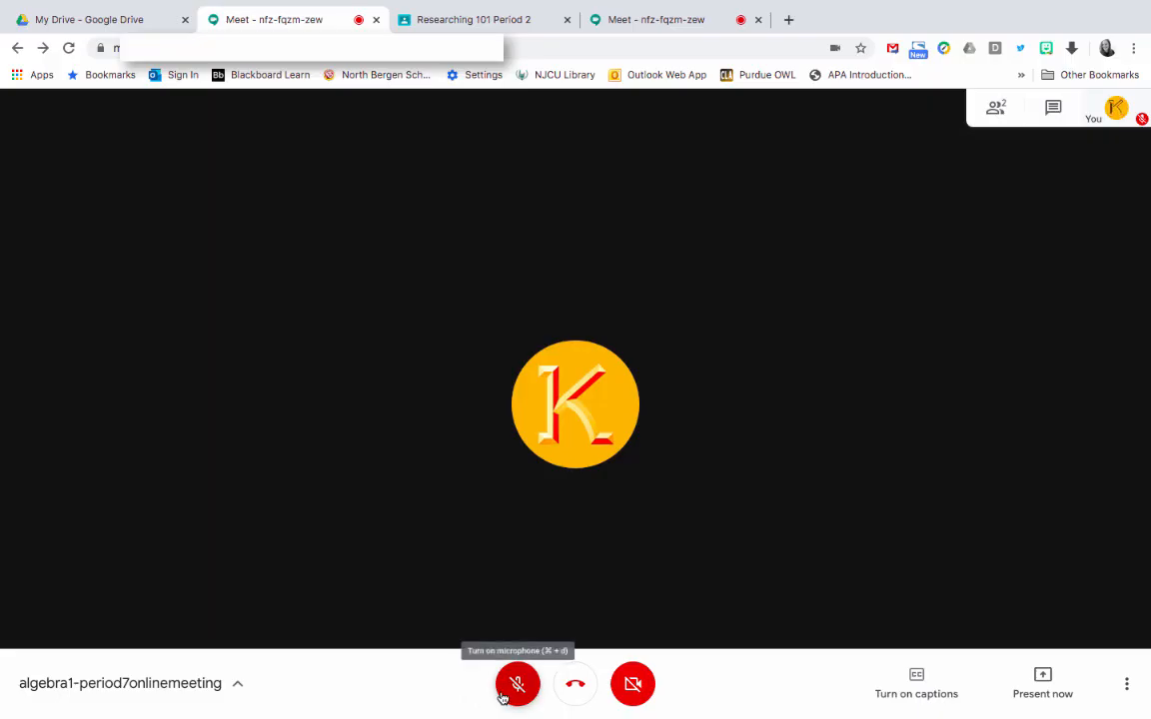